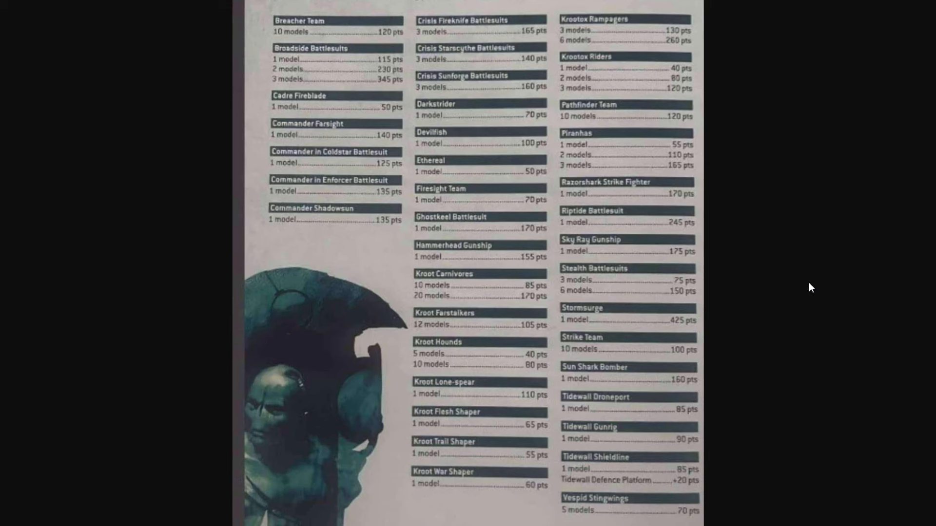
mouse_move(858, 168)
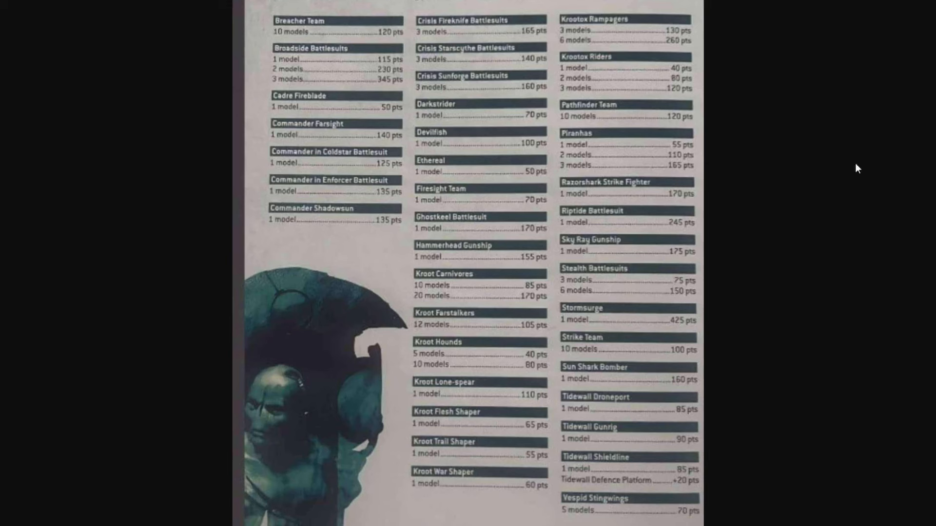
mouse_move(723, 327)
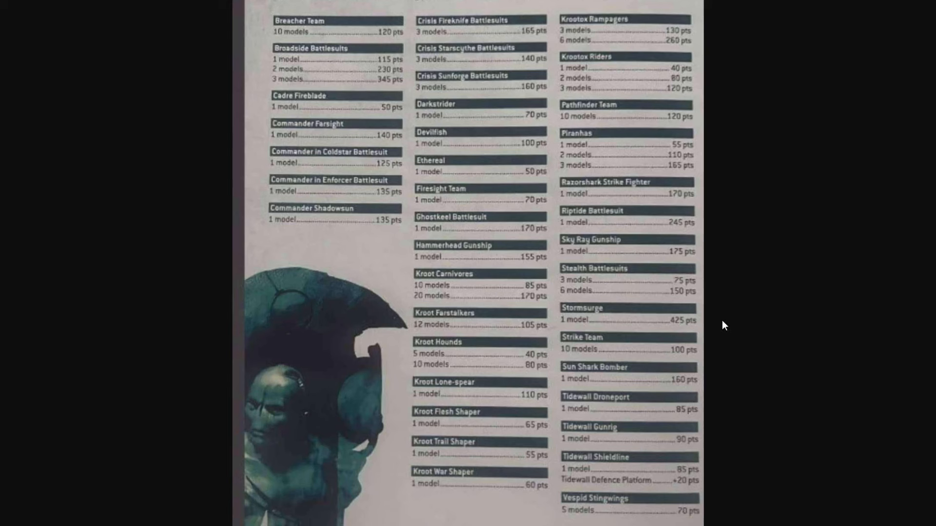
mouse_move(726, 172)
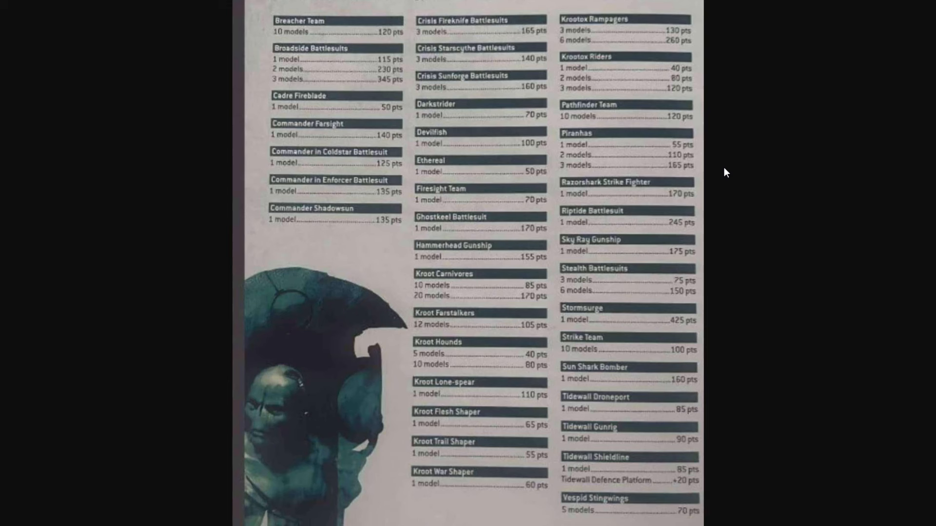
mouse_move(713, 170)
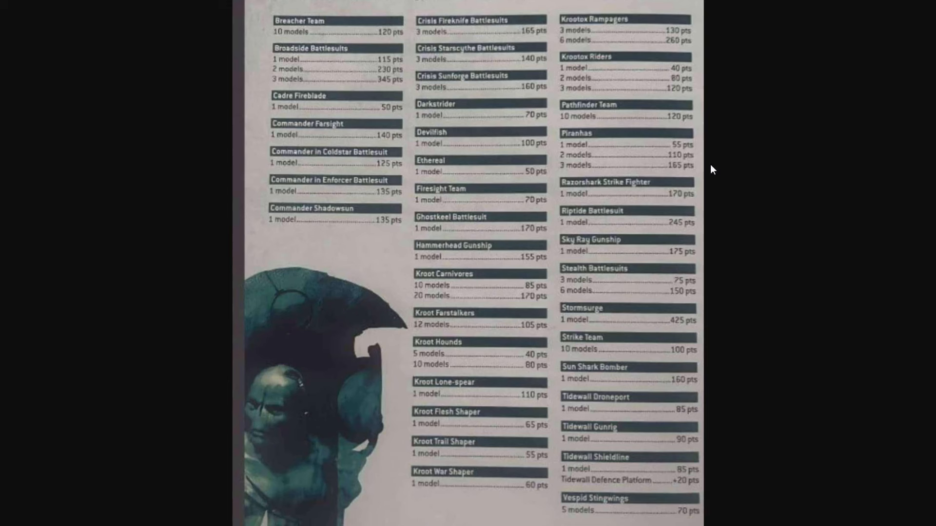
mouse_move(701, 299)
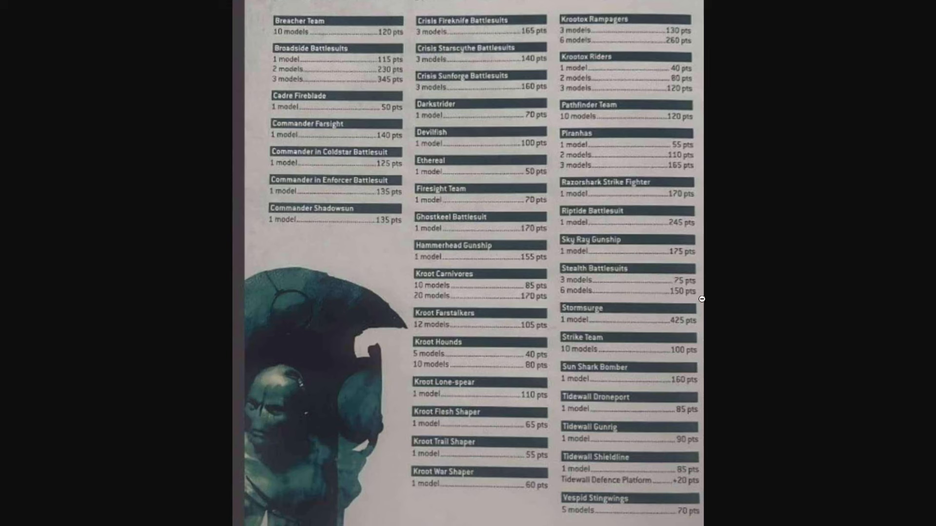
mouse_move(794, 245)
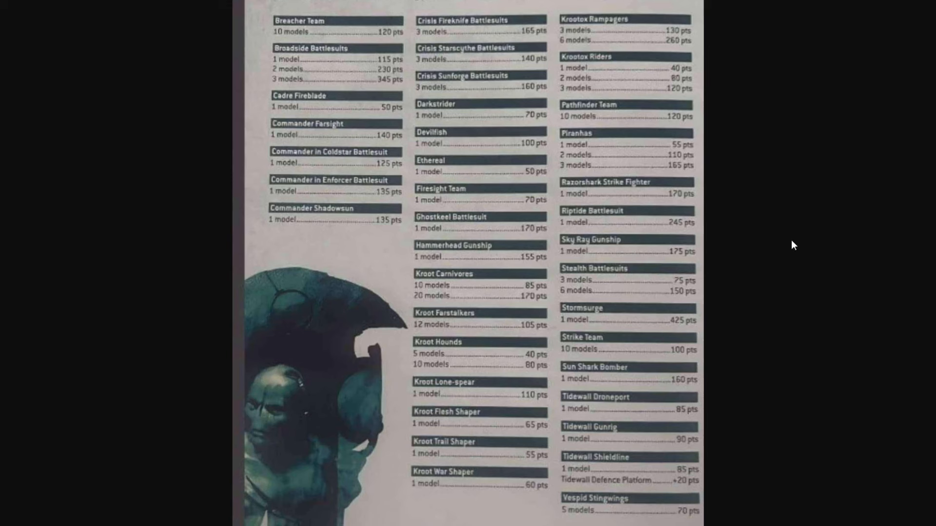
mouse_move(349, 141)
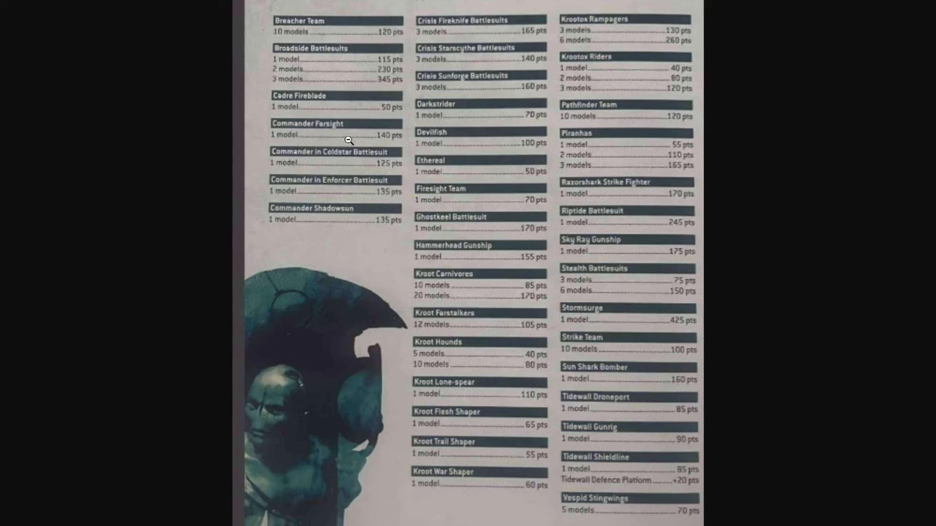
mouse_move(370, 223)
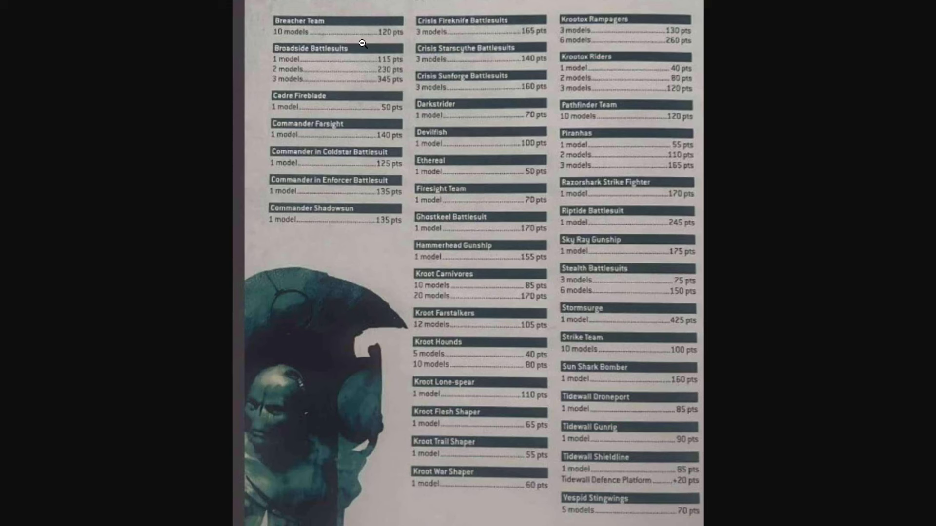
mouse_move(370, 51)
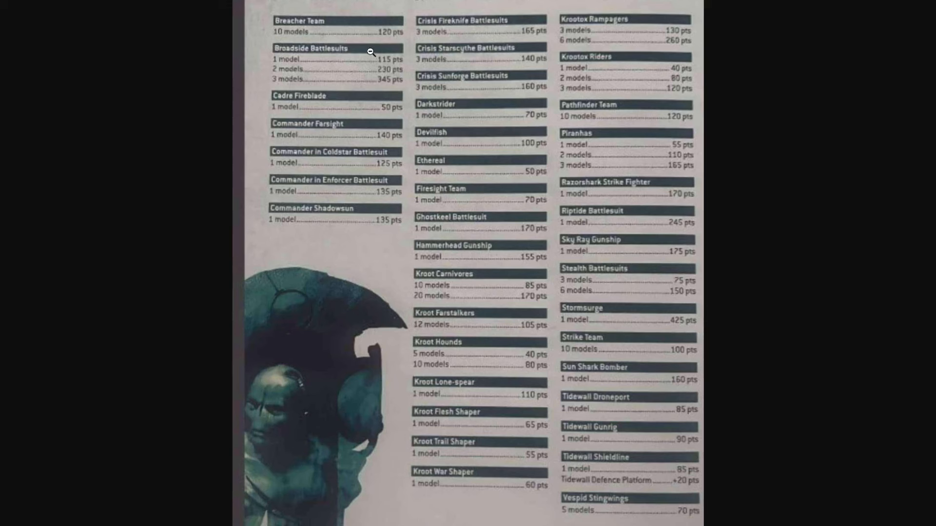
mouse_move(503, 342)
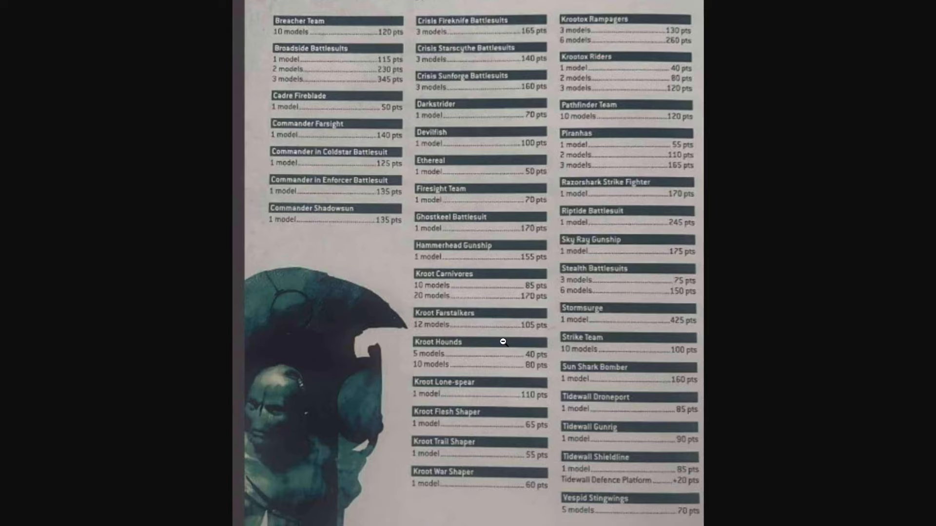
mouse_move(503, 324)
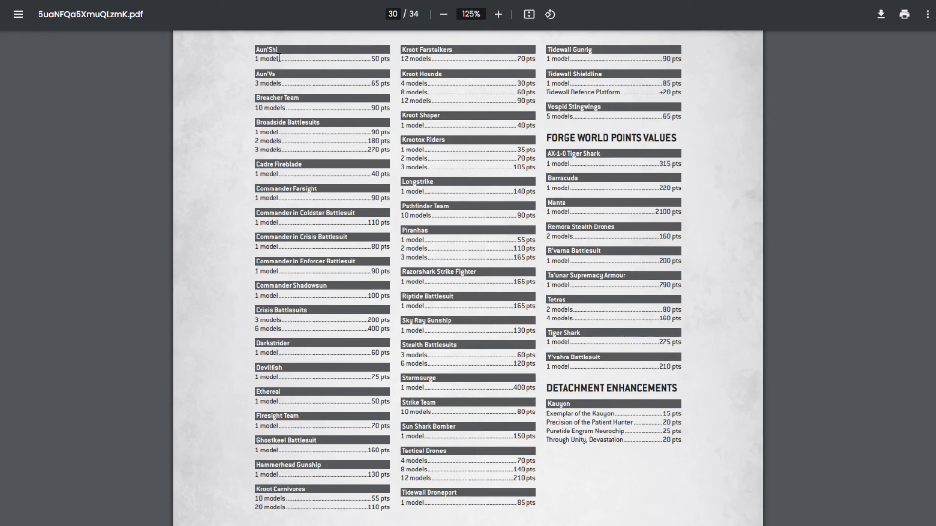
mouse_move(511, 198)
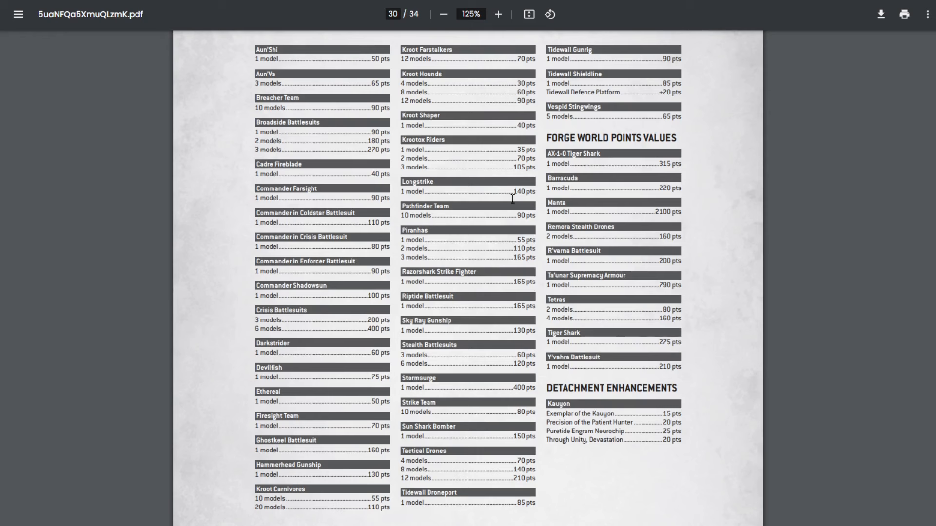
mouse_move(703, 111)
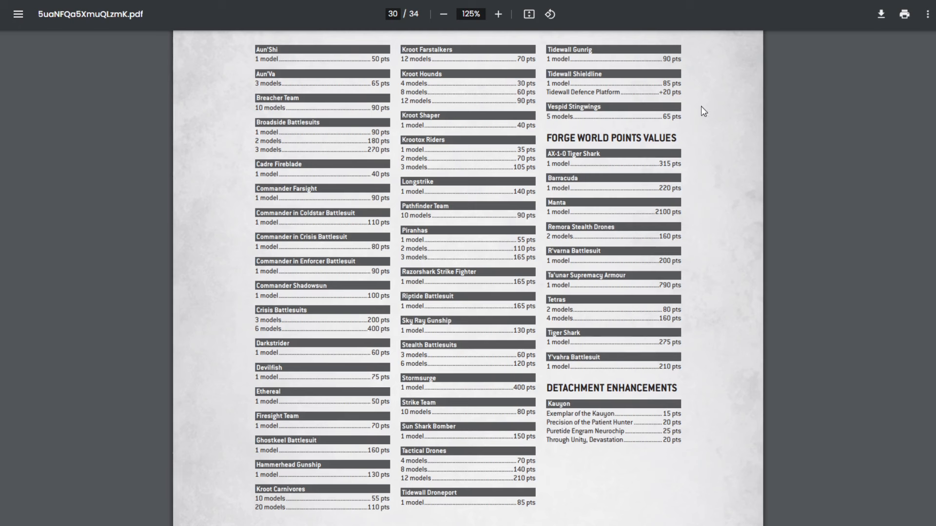
mouse_move(631, 272)
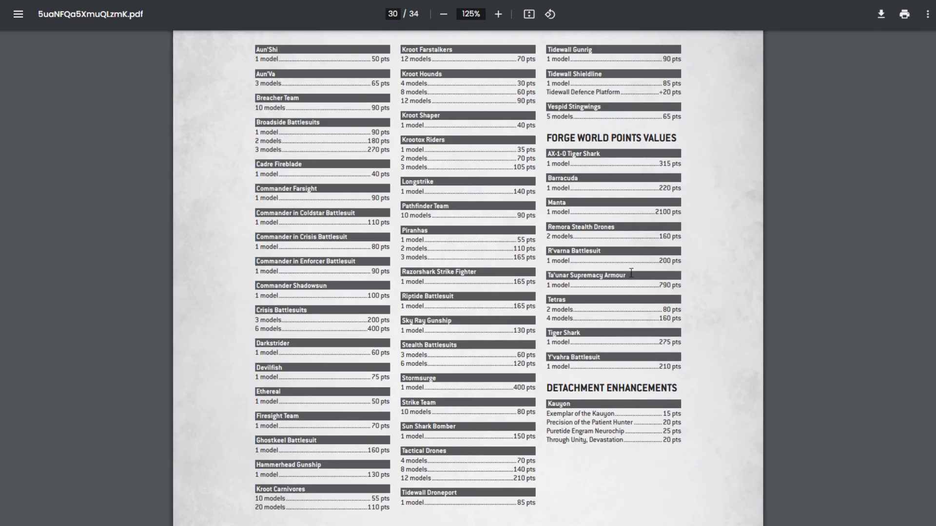
mouse_move(703, 321)
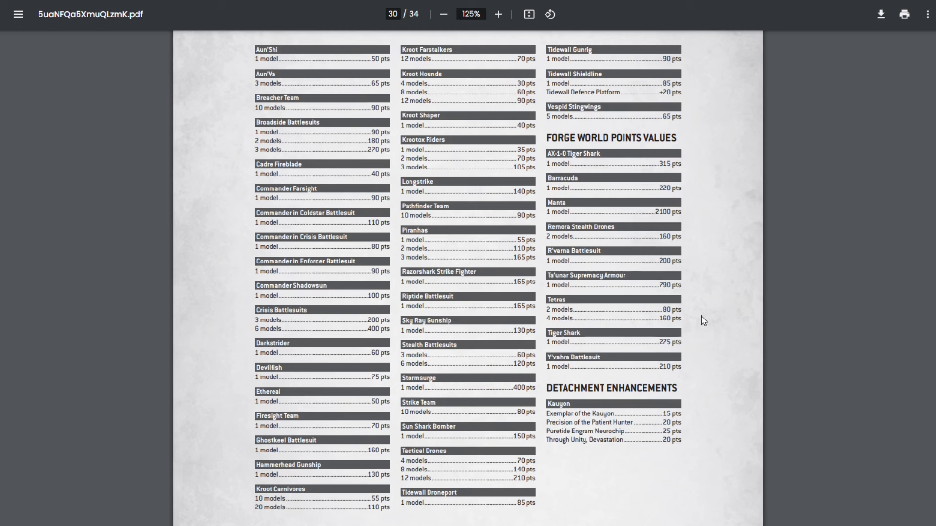
mouse_move(684, 365)
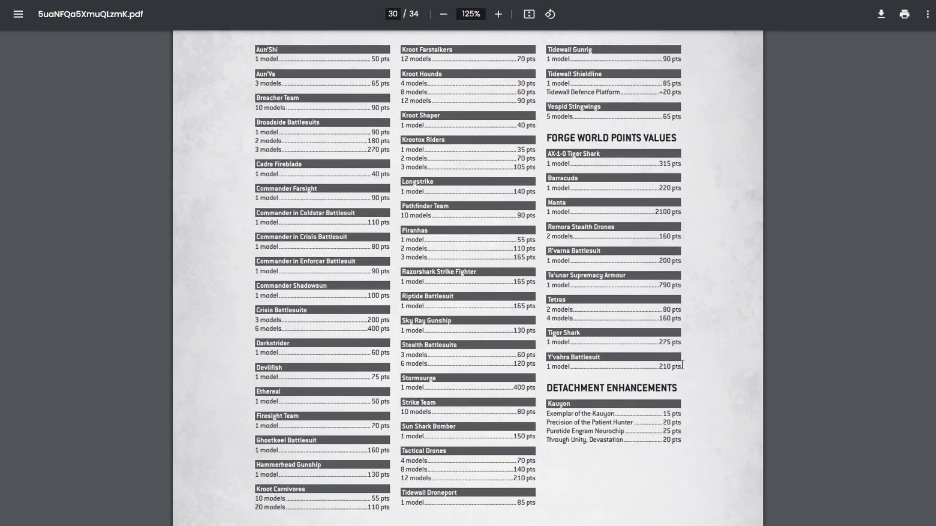
mouse_move(626, 384)
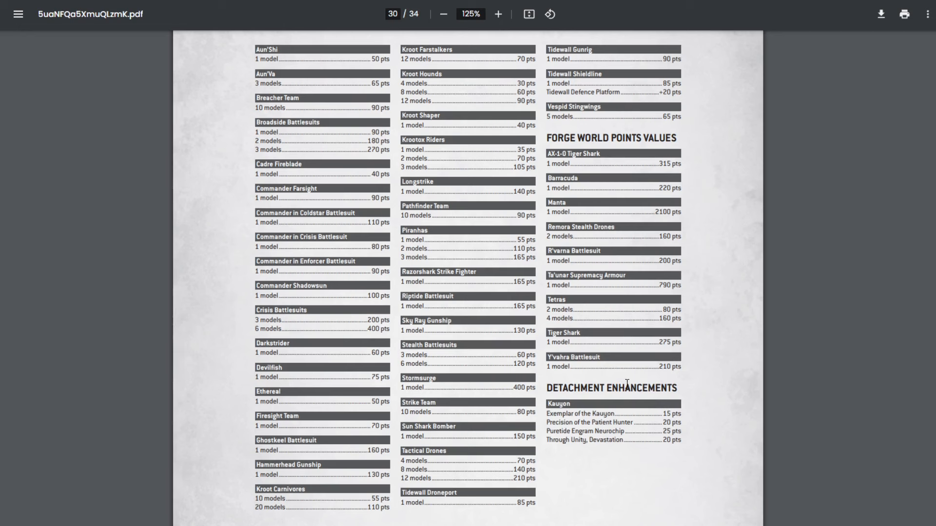
mouse_move(577, 339)
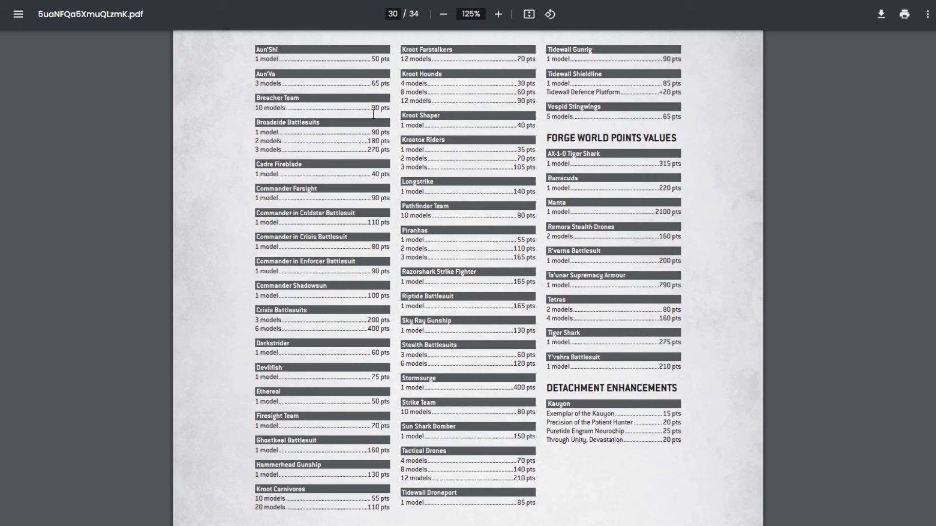
mouse_move(493, 445)
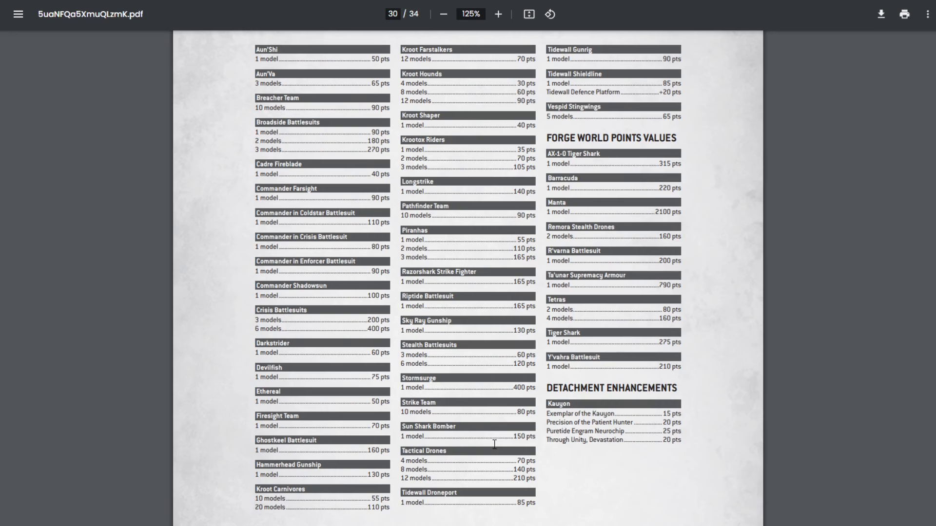
mouse_move(747, 133)
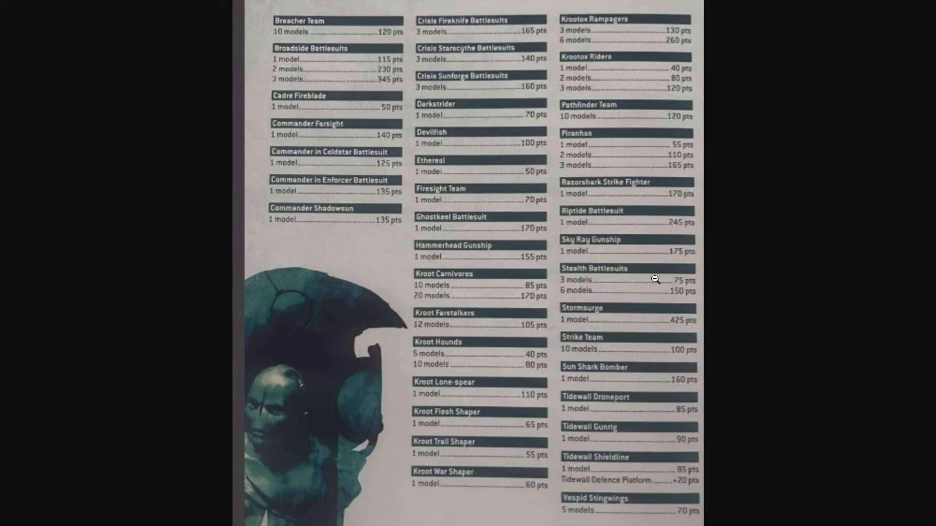
mouse_move(509, 247)
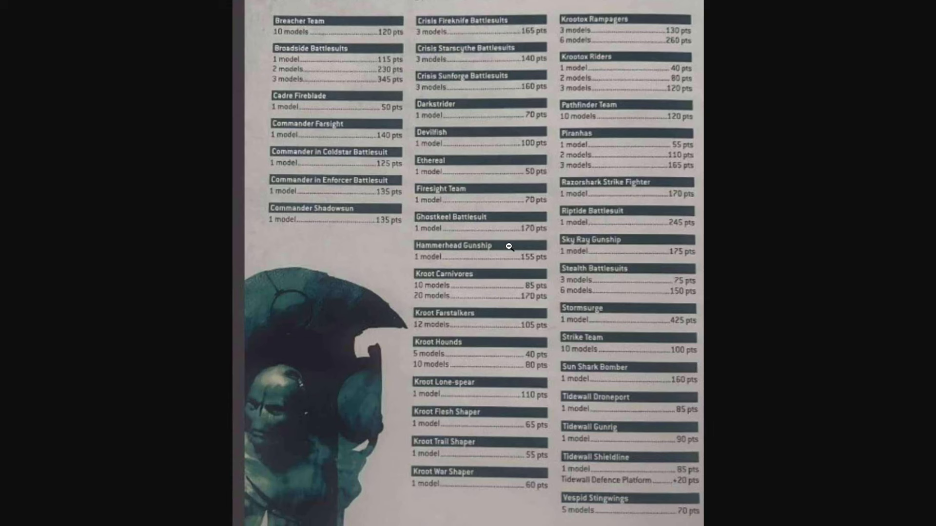
mouse_move(443, 74)
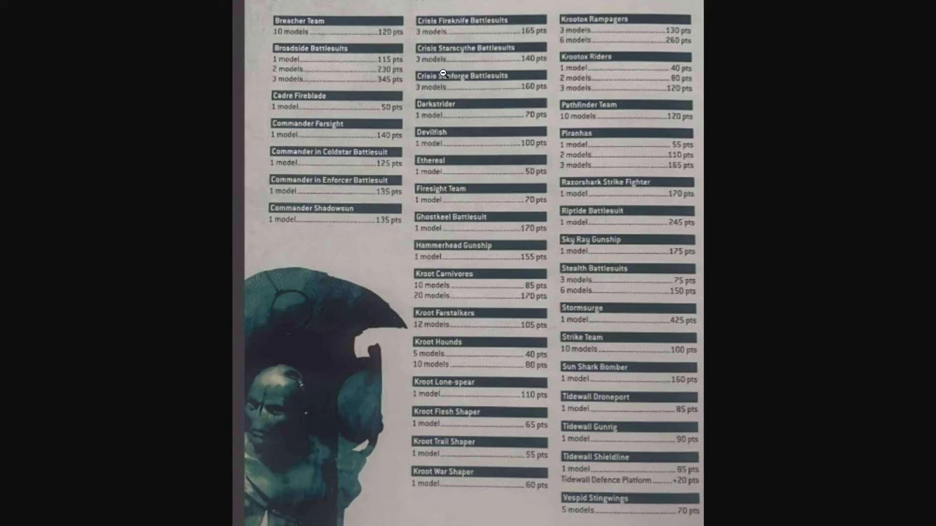
mouse_move(482, 96)
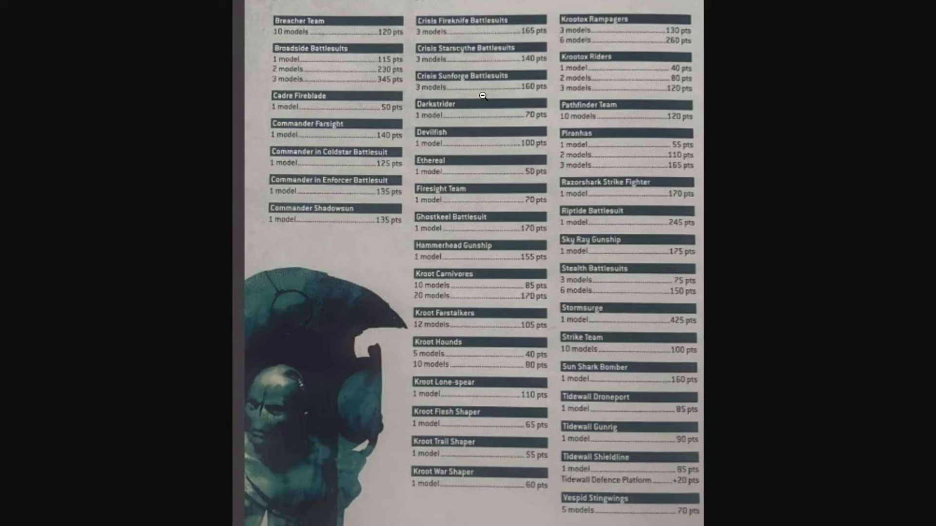
mouse_move(500, 82)
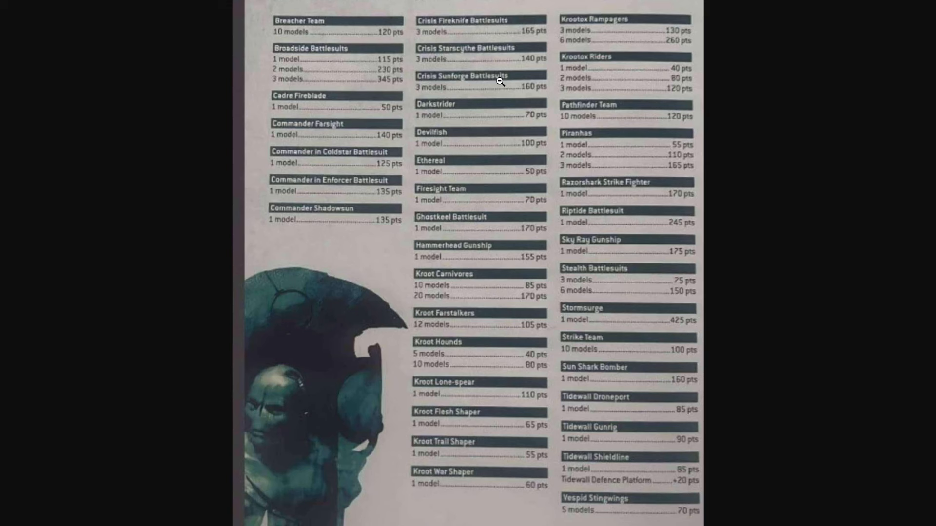
mouse_move(424, 291)
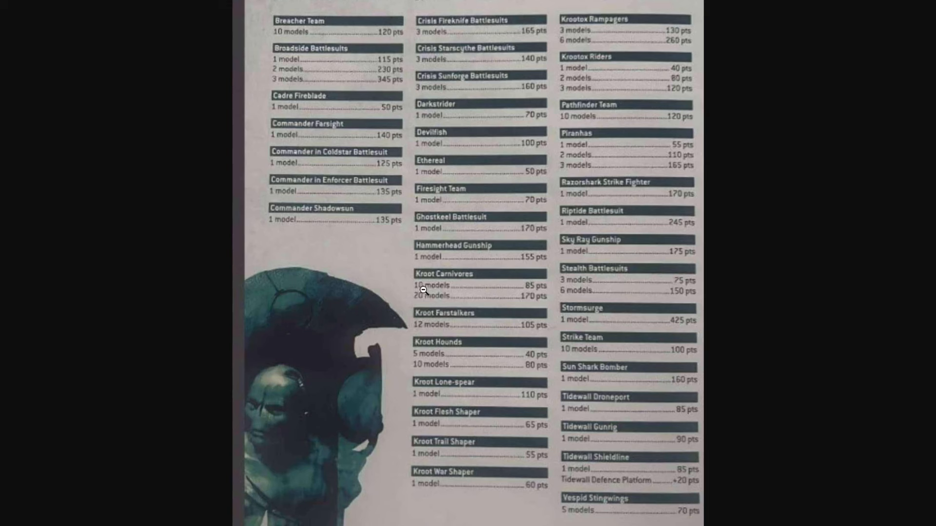
mouse_move(510, 330)
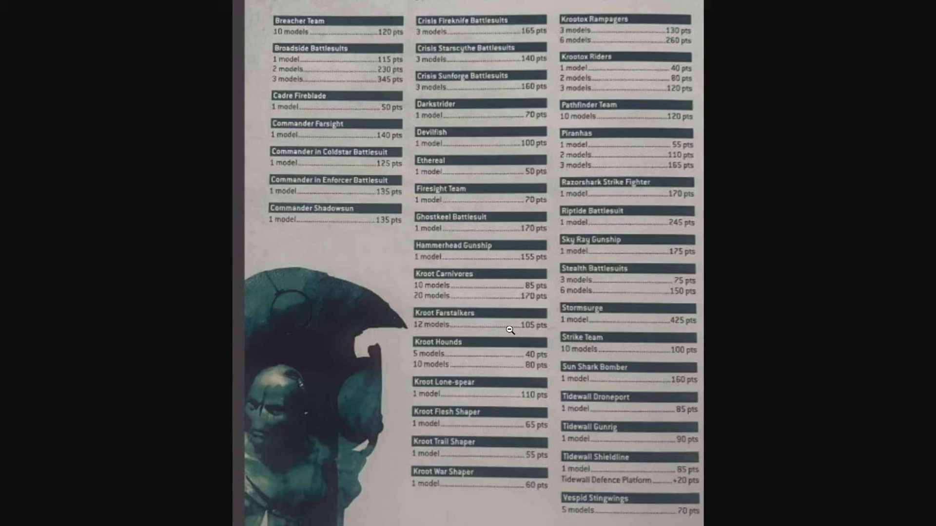
mouse_move(542, 361)
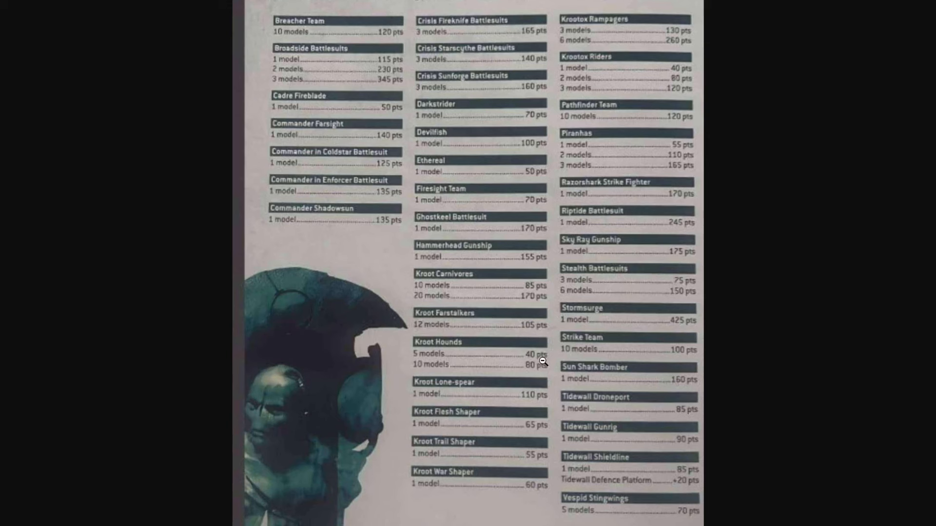
mouse_move(444, 430)
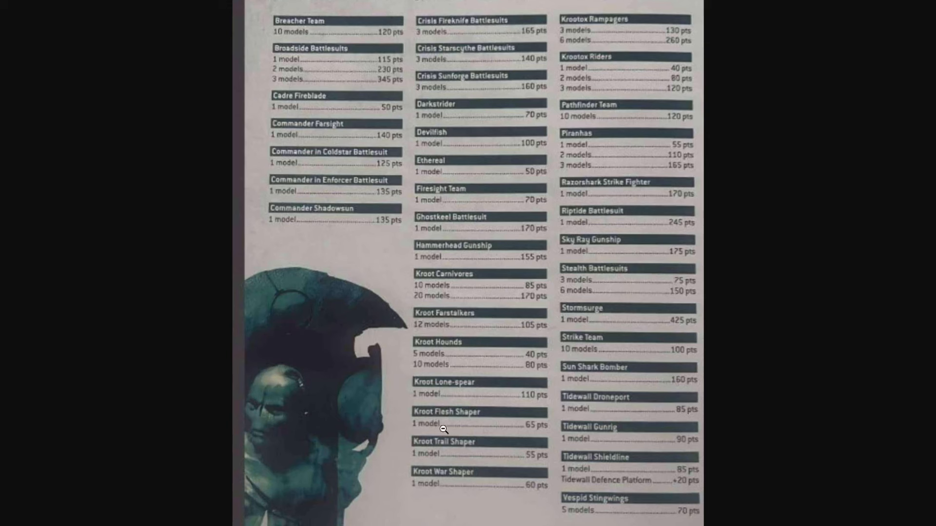
mouse_move(427, 483)
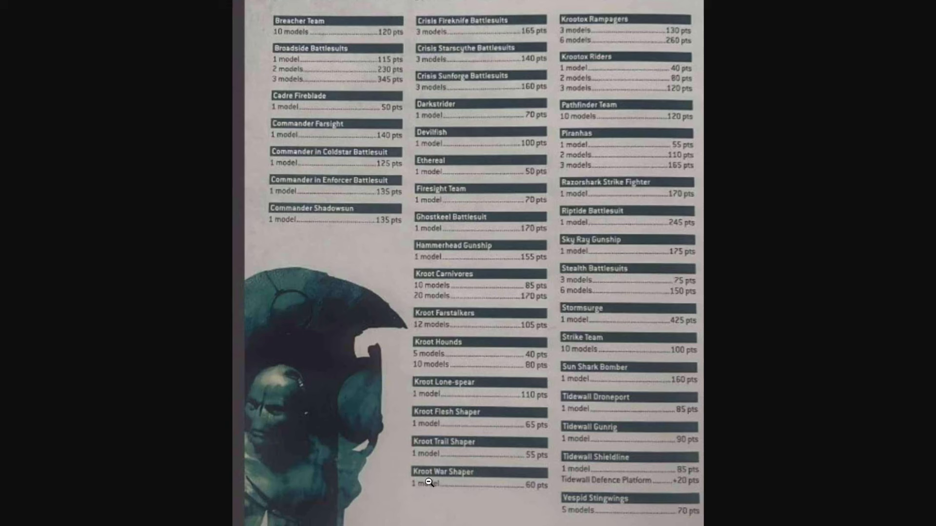
mouse_move(453, 395)
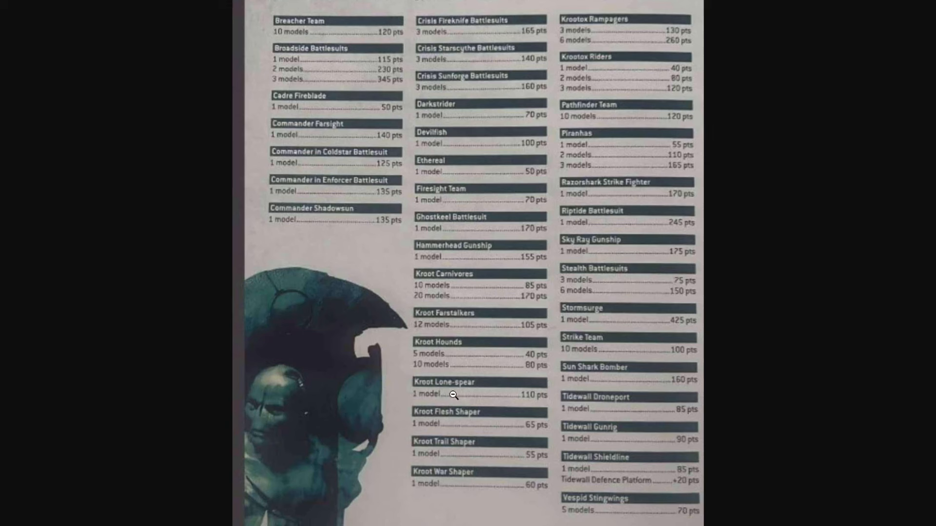
mouse_move(635, 24)
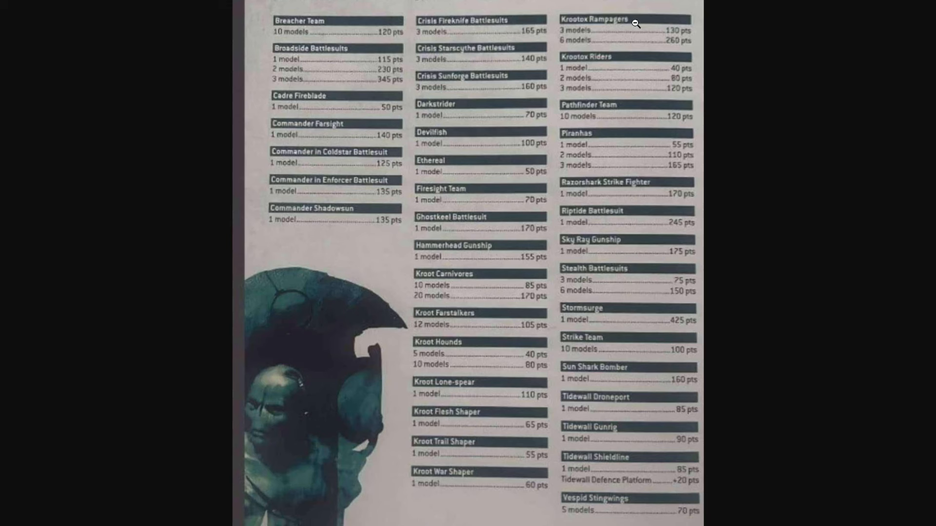
mouse_move(618, 75)
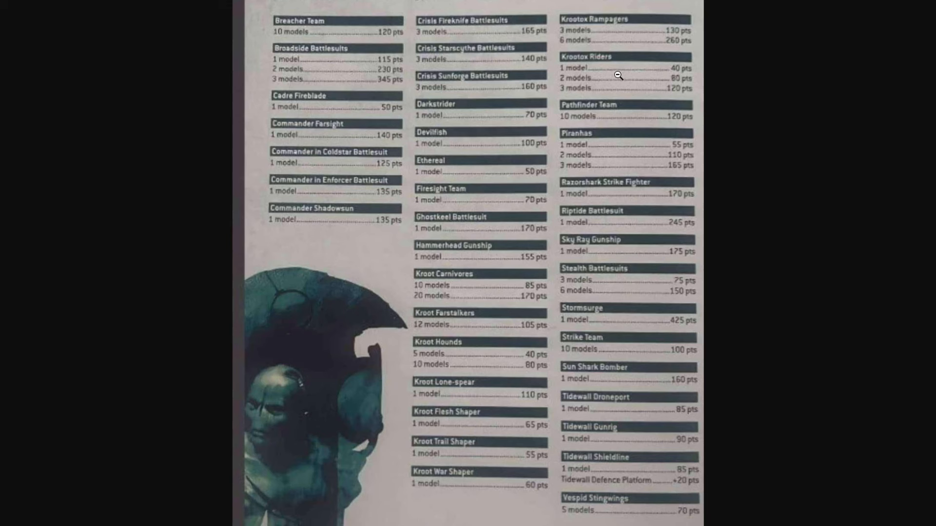
mouse_move(643, 69)
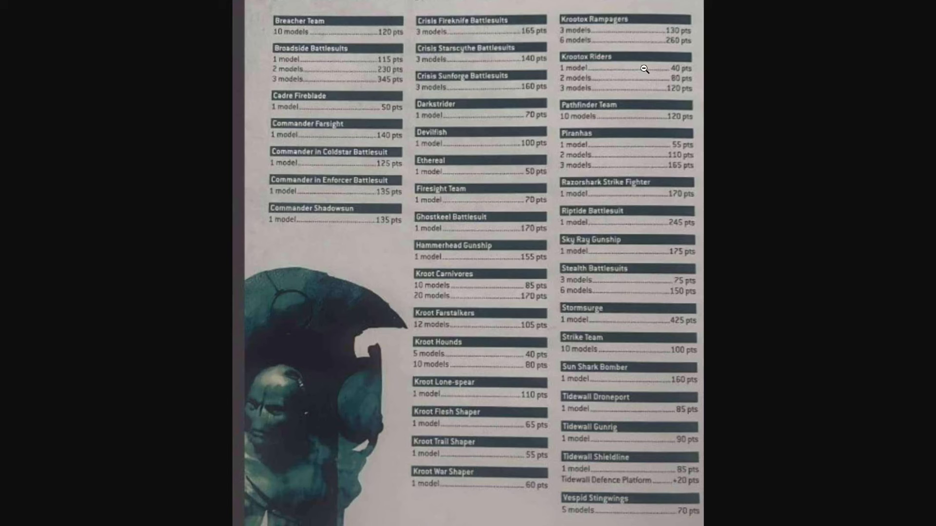
mouse_move(532, 63)
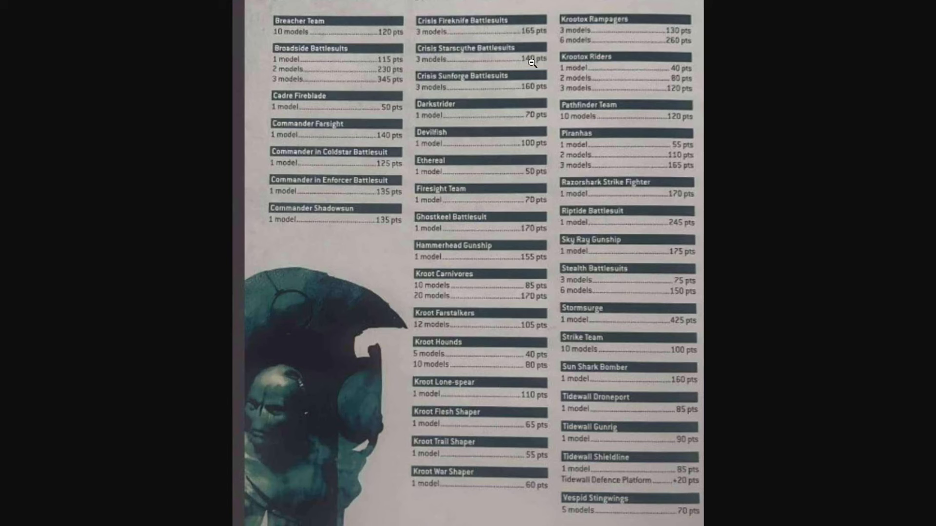
mouse_move(513, 74)
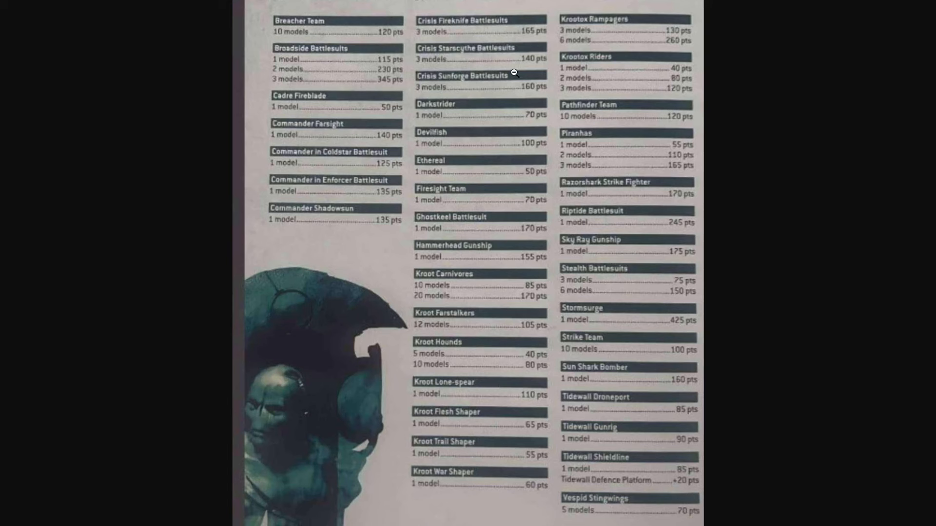
mouse_move(709, 290)
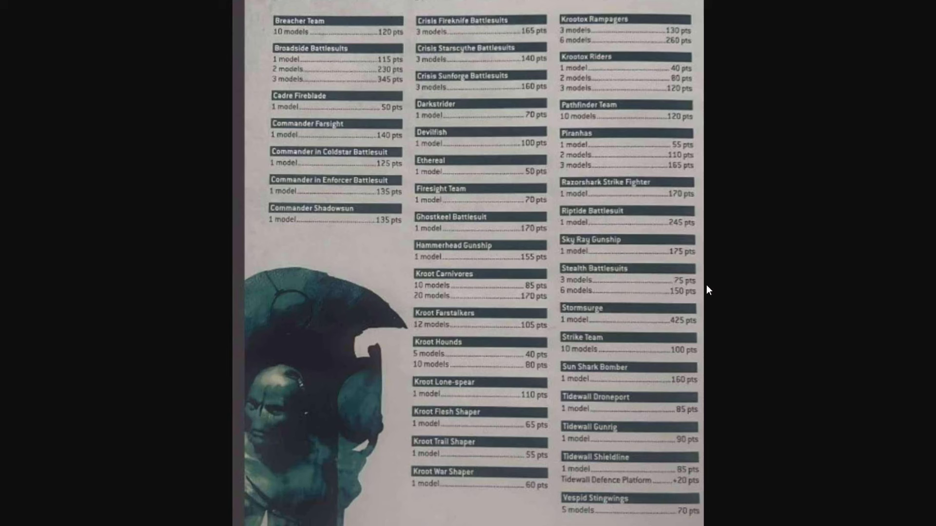
mouse_move(709, 284)
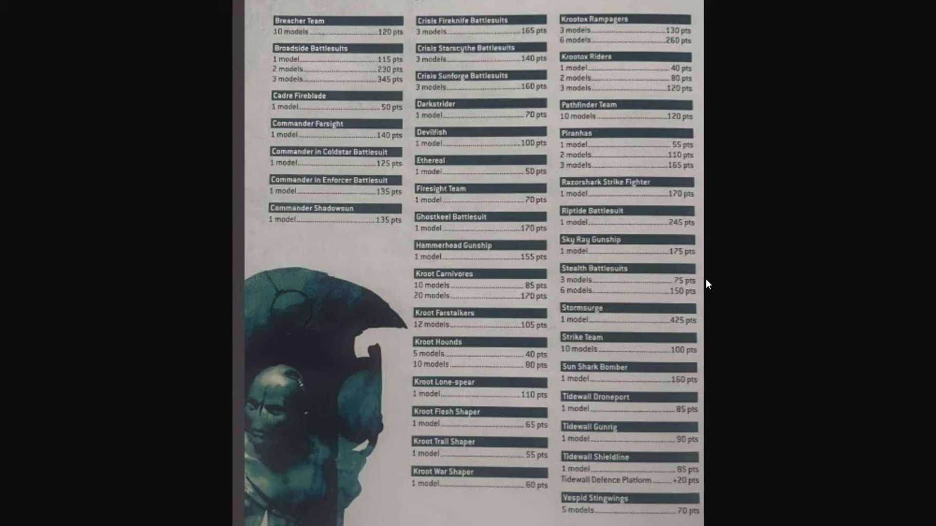
mouse_move(662, 520)
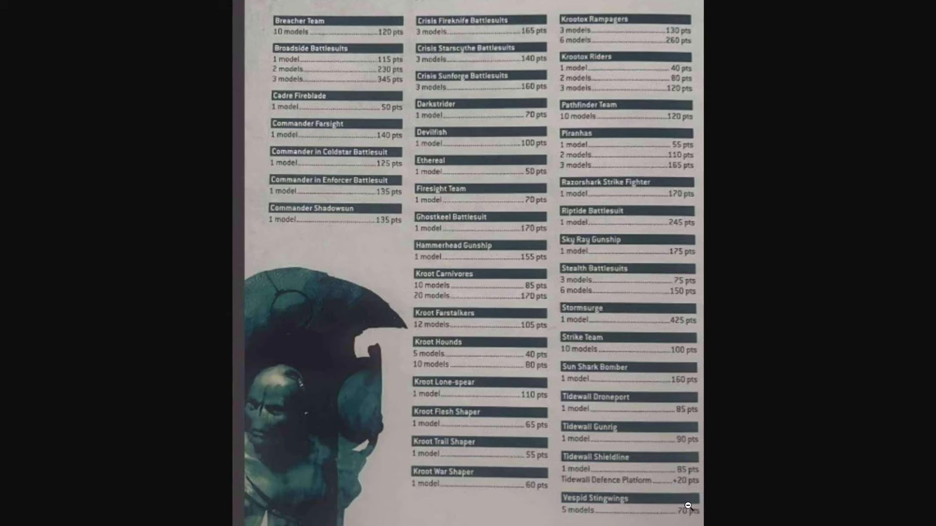
mouse_move(535, 99)
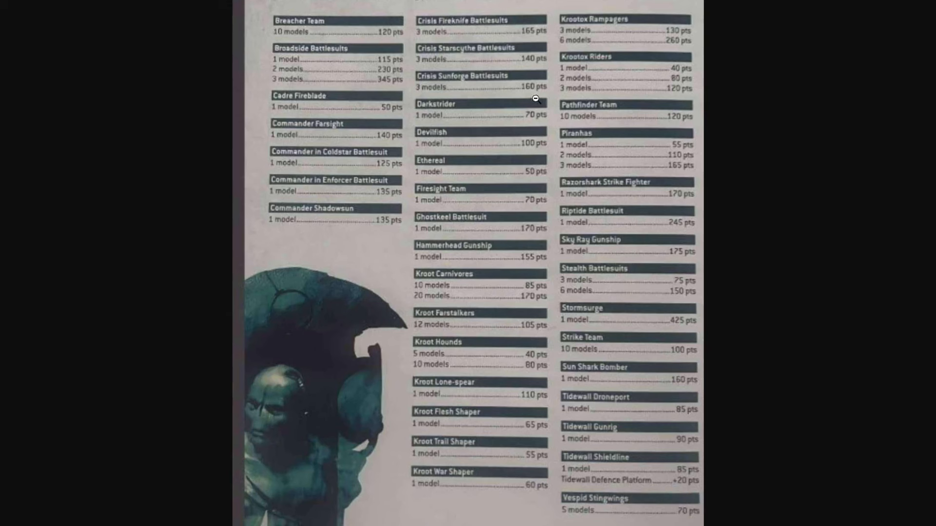
mouse_move(335, 229)
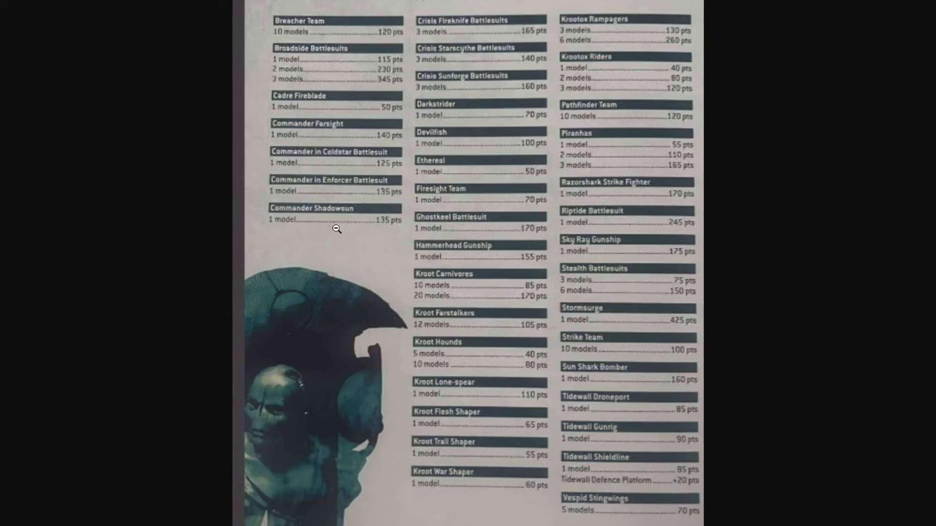
mouse_move(470, 255)
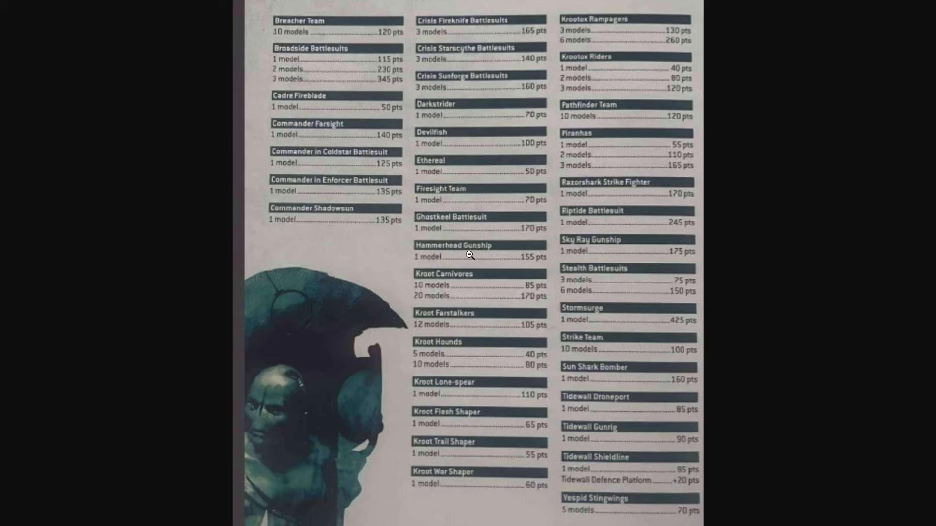
mouse_move(470, 244)
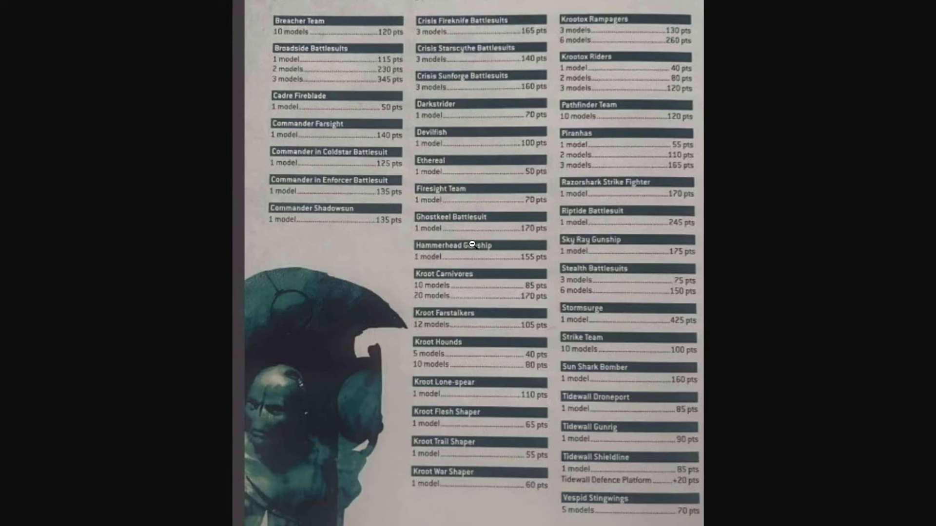
mouse_move(418, 37)
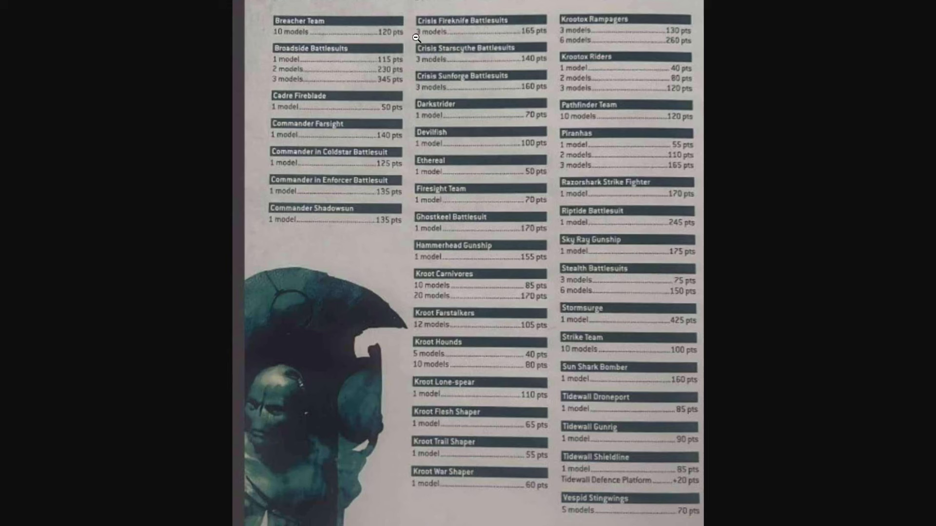
mouse_move(386, 71)
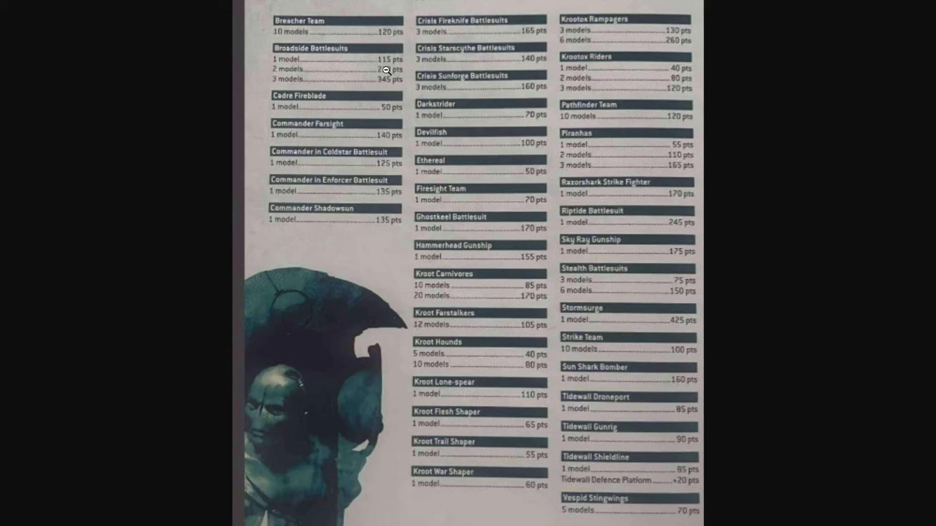
mouse_move(297, 88)
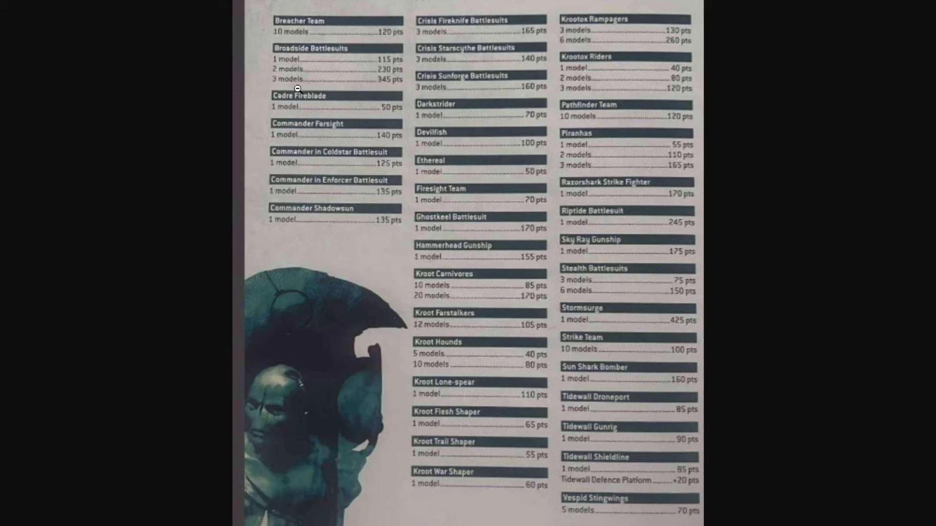
mouse_move(400, 115)
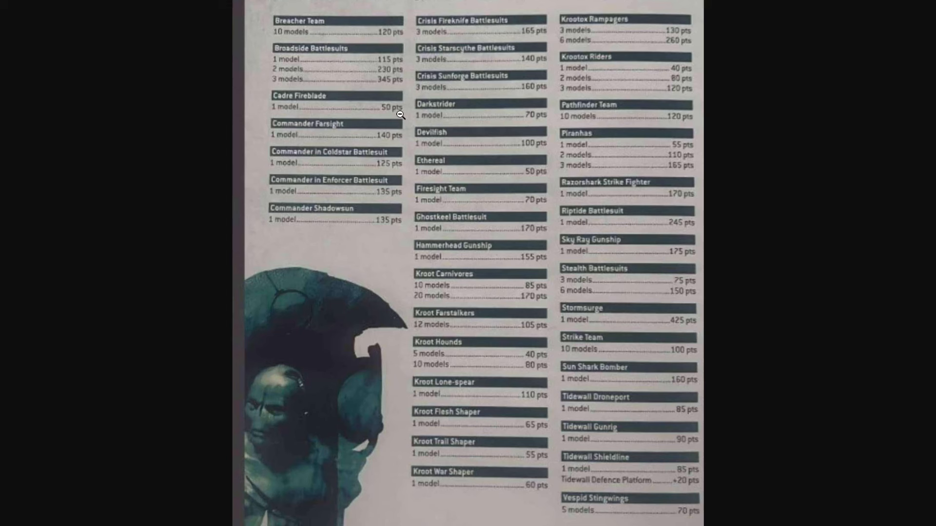
mouse_move(405, 148)
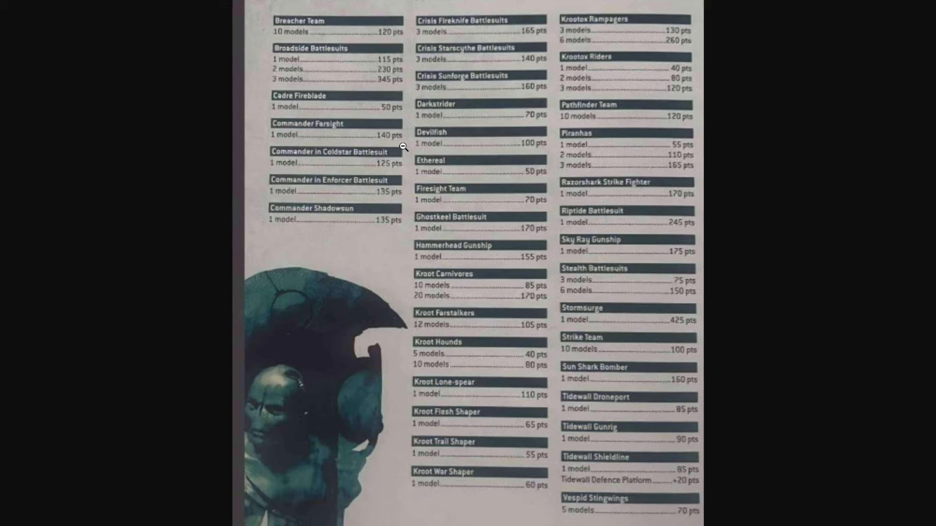
mouse_move(359, 178)
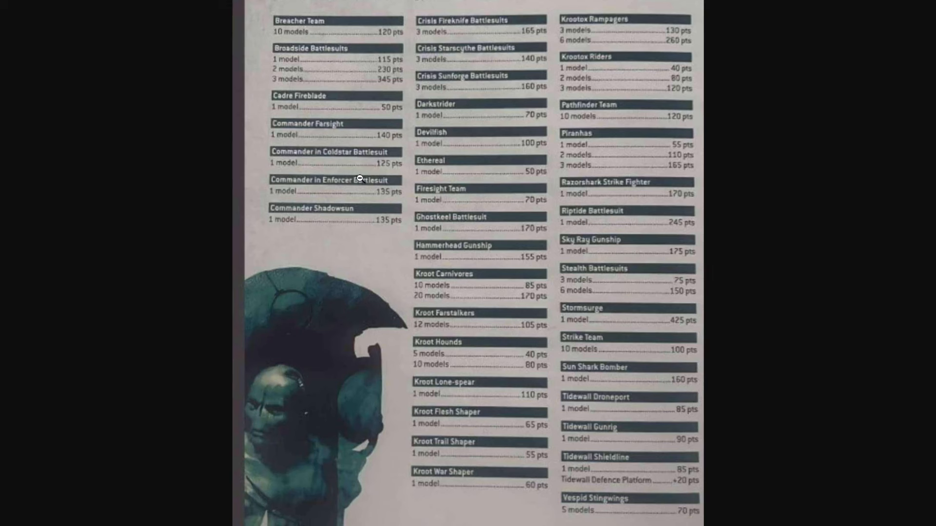
mouse_move(382, 208)
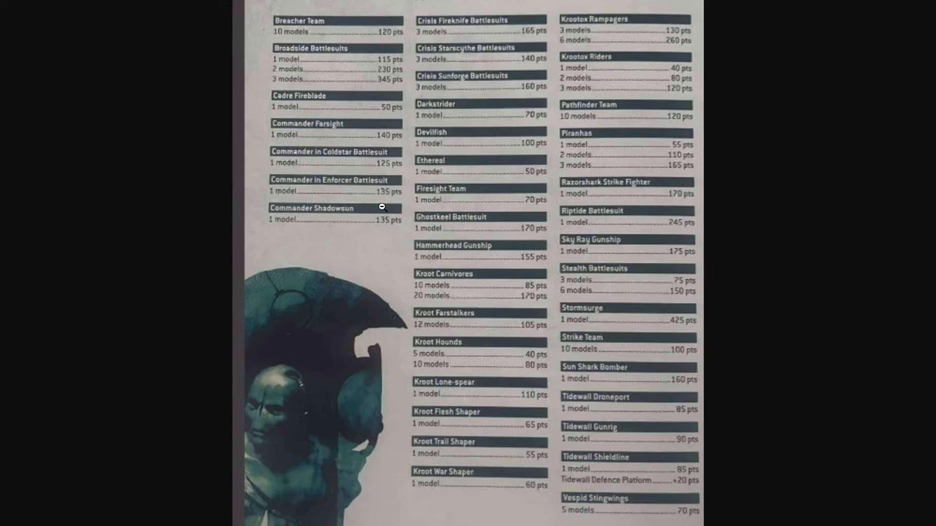
mouse_move(396, 233)
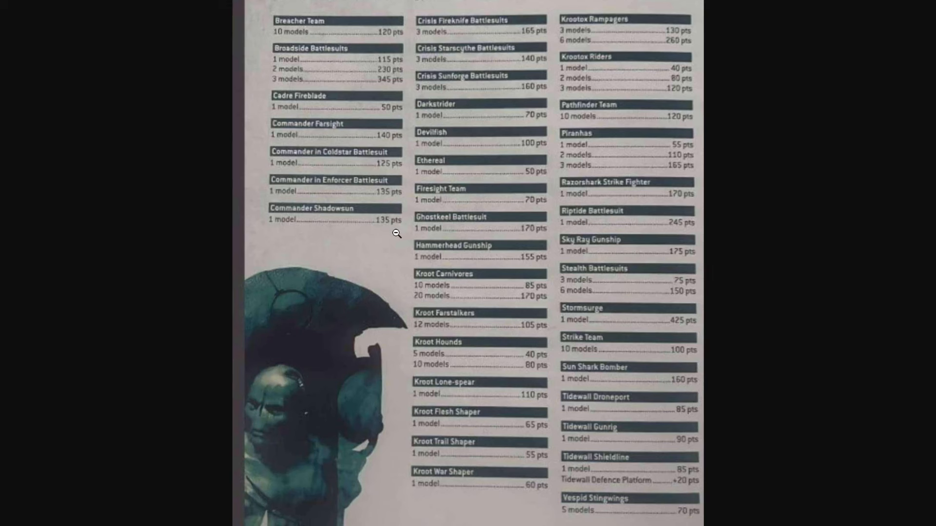
mouse_move(405, 233)
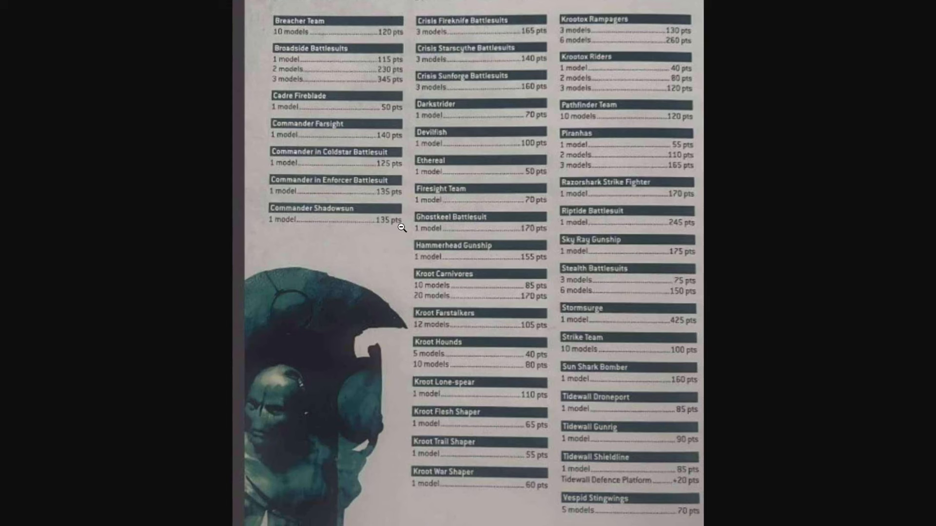
mouse_move(370, 148)
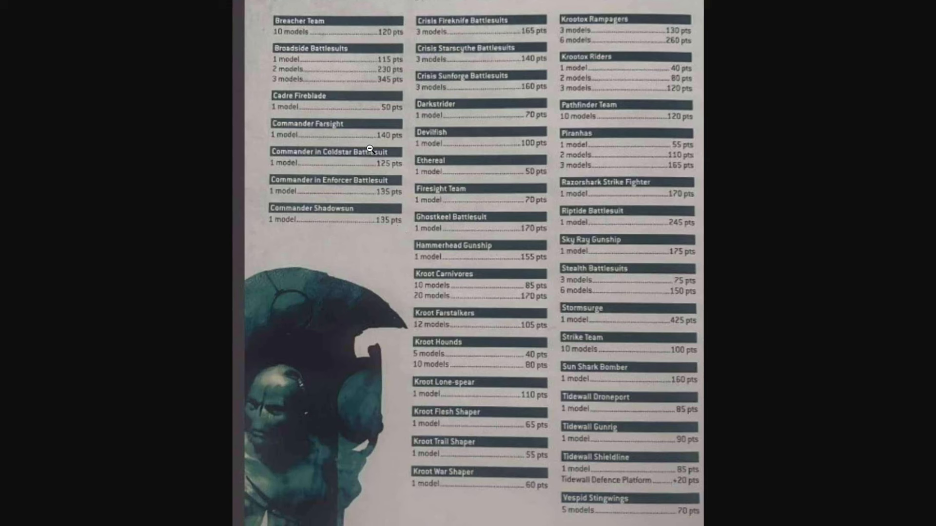
mouse_move(360, 173)
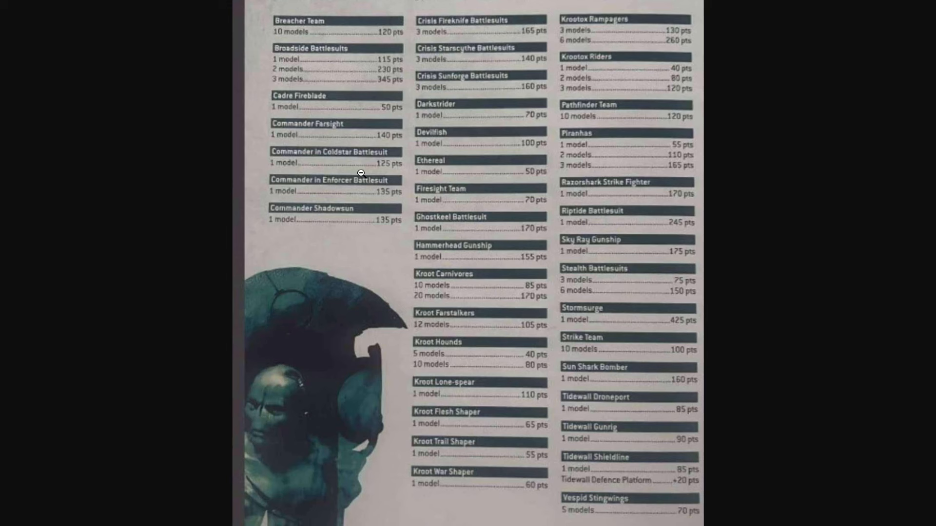
mouse_move(392, 210)
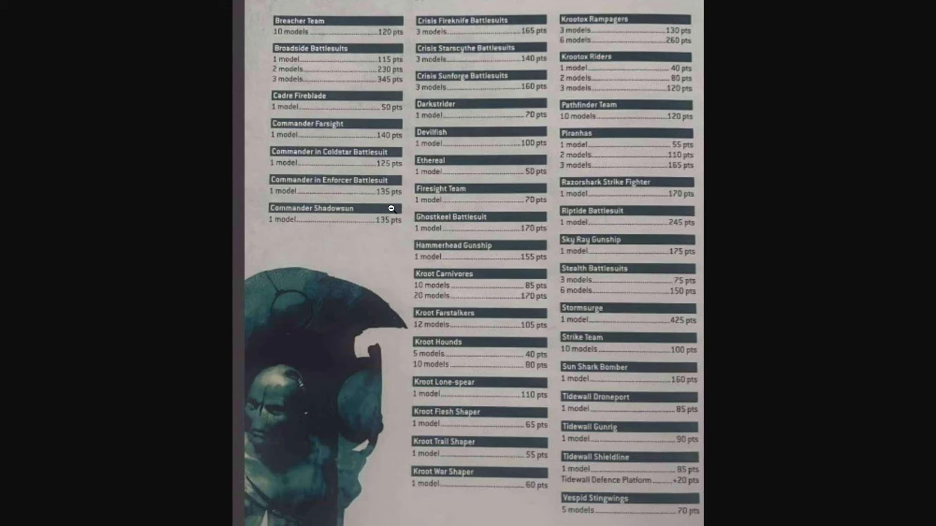
mouse_move(359, 237)
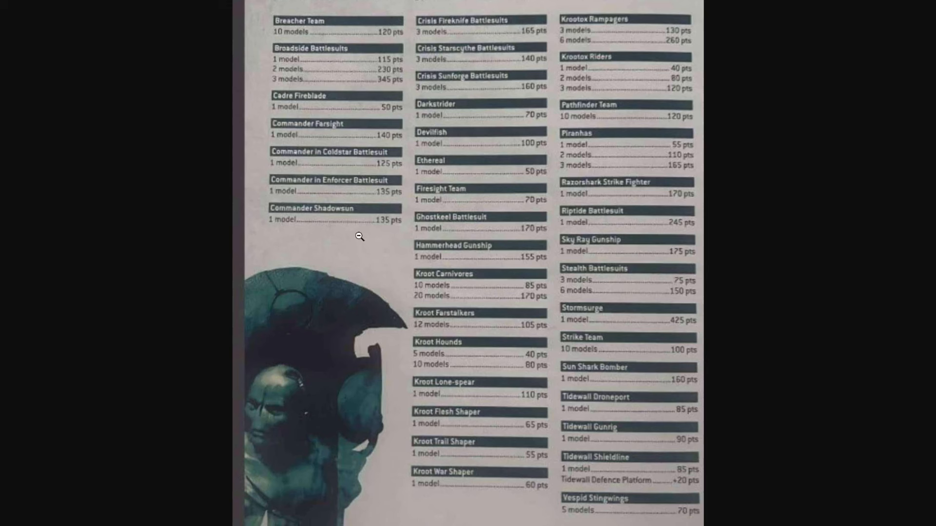
mouse_move(368, 189)
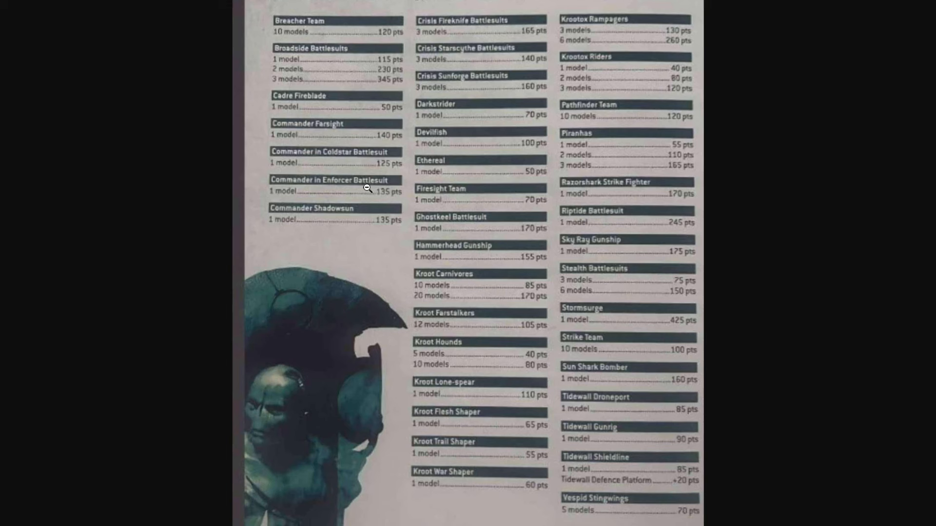
mouse_move(363, 197)
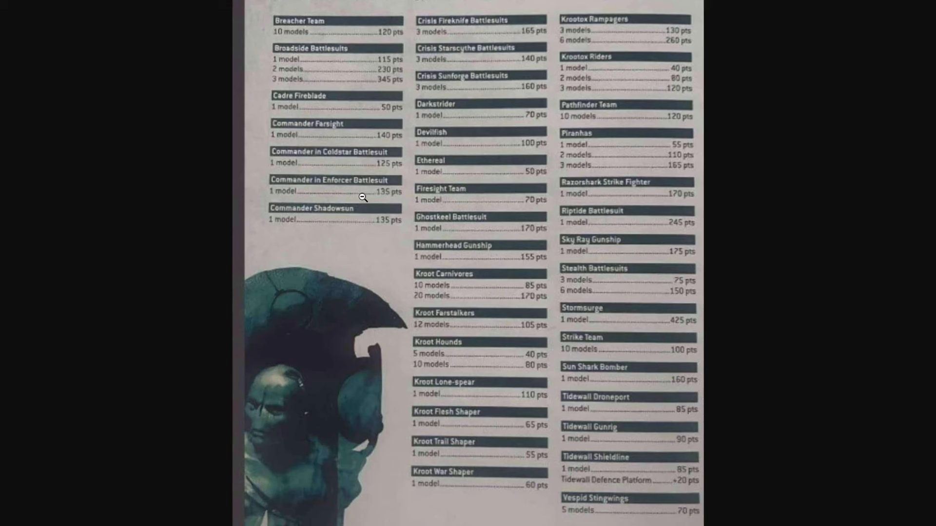
mouse_move(357, 173)
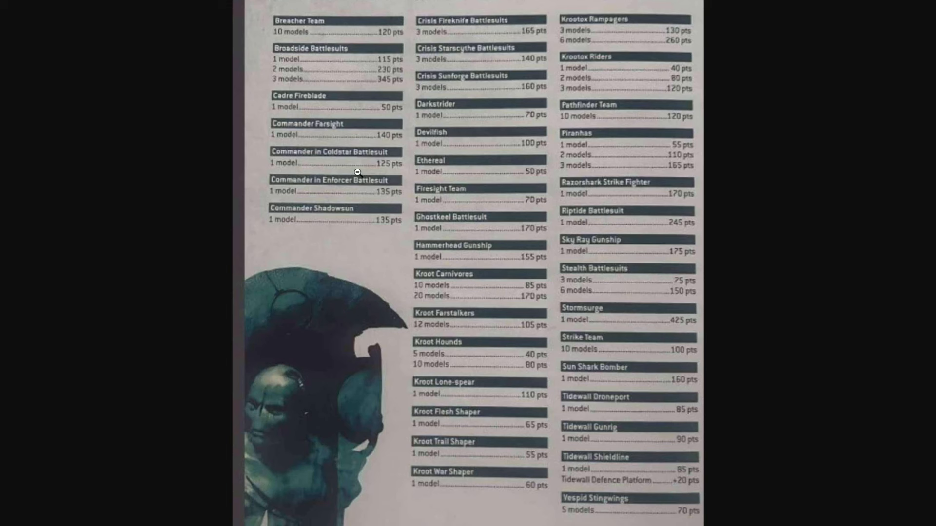
mouse_move(380, 199)
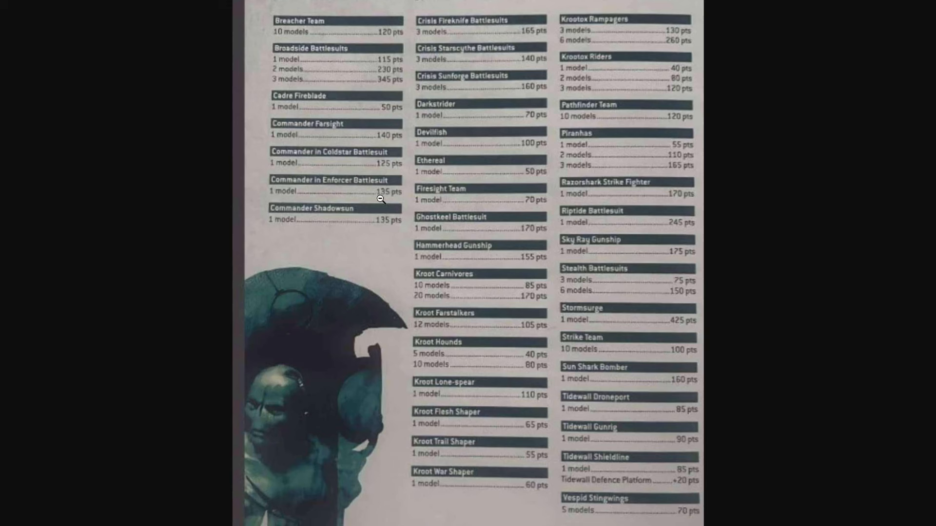
mouse_move(367, 191)
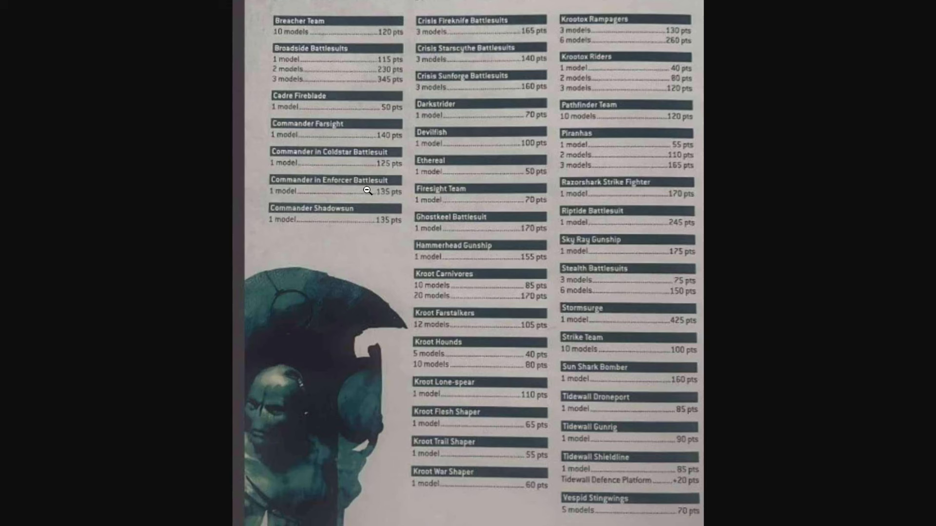
mouse_move(462, 37)
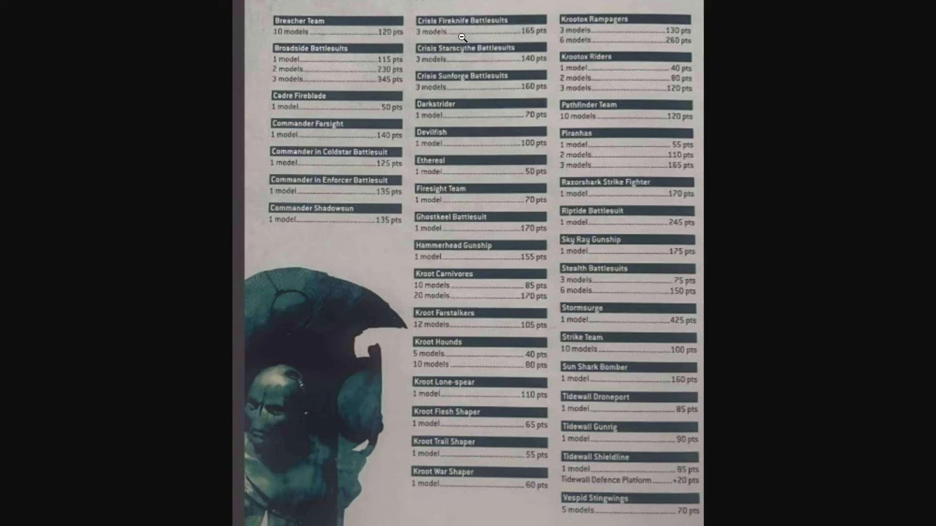
mouse_move(495, 90)
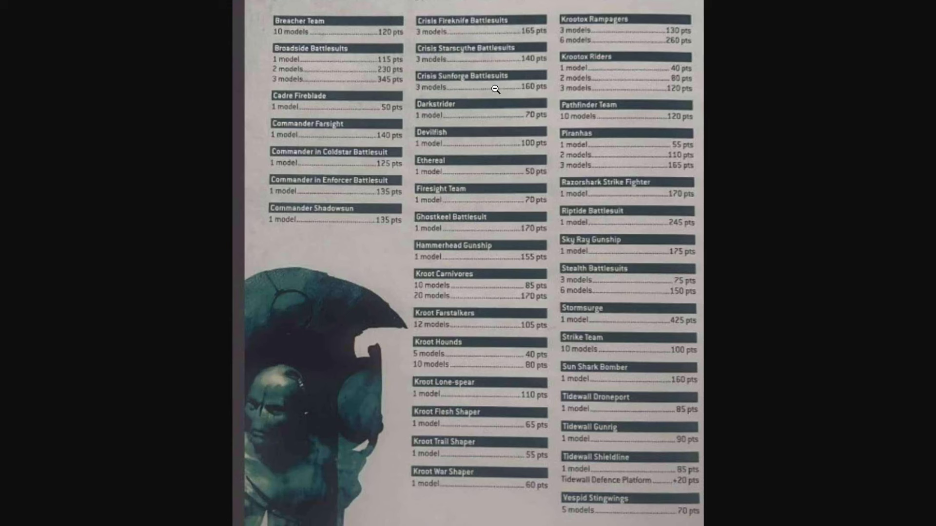
mouse_move(355, 217)
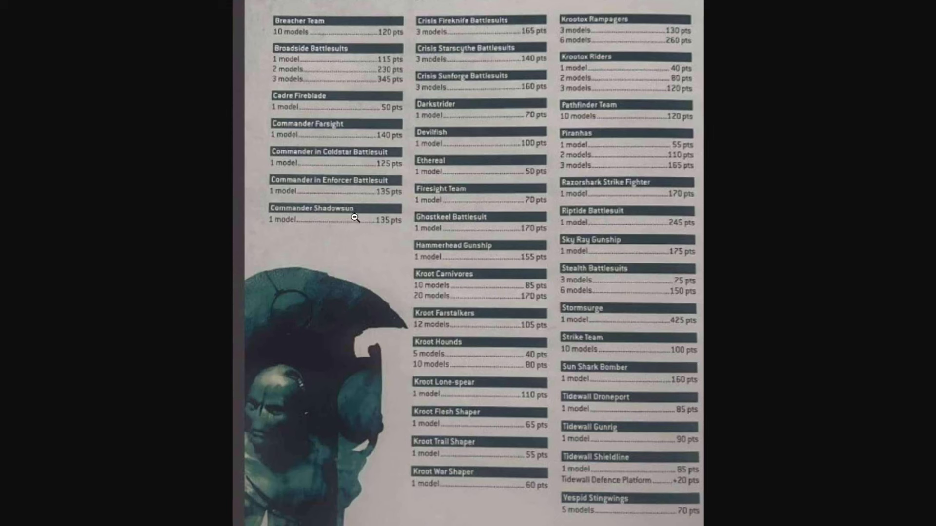
mouse_move(510, 196)
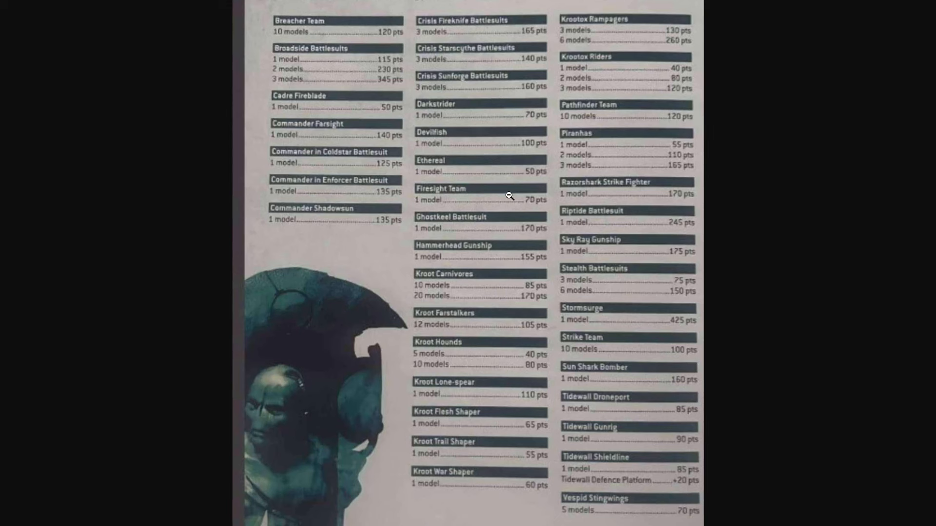
mouse_move(487, 88)
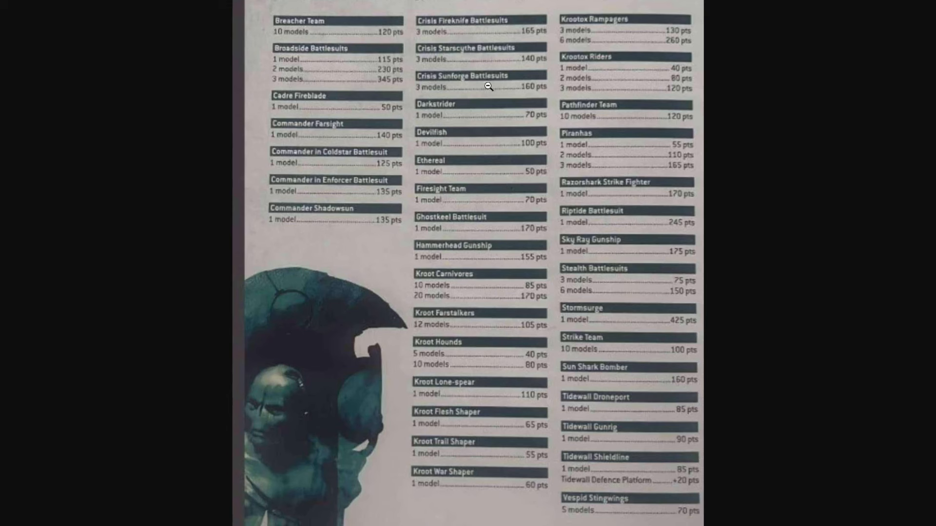
mouse_move(561, 36)
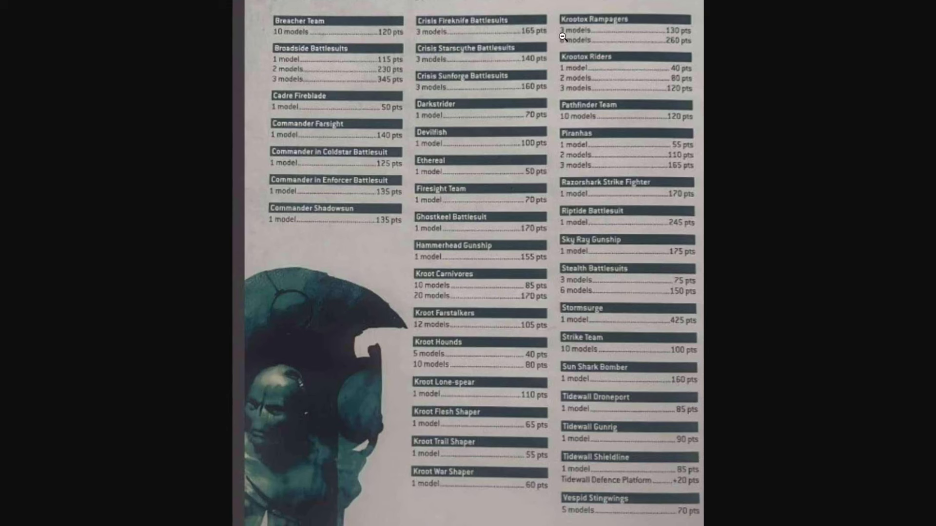
mouse_move(527, 72)
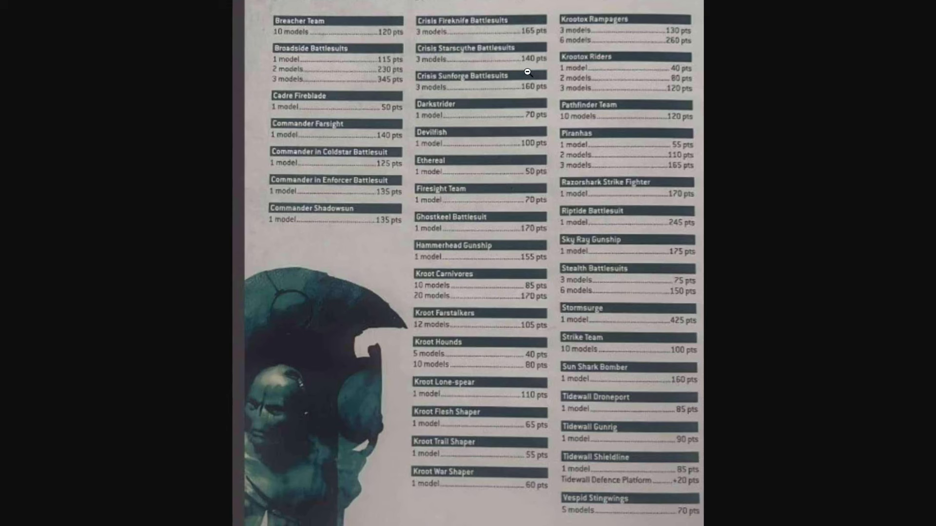
mouse_move(538, 96)
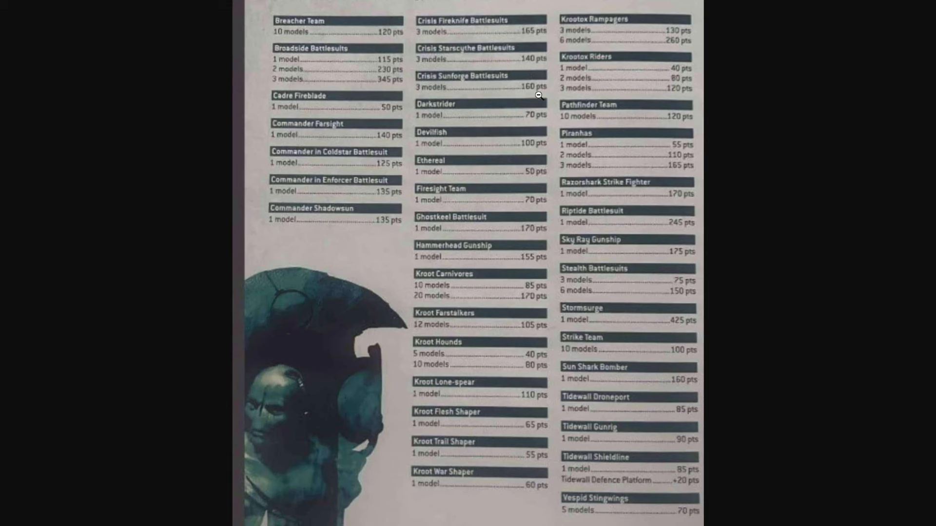
mouse_move(551, 59)
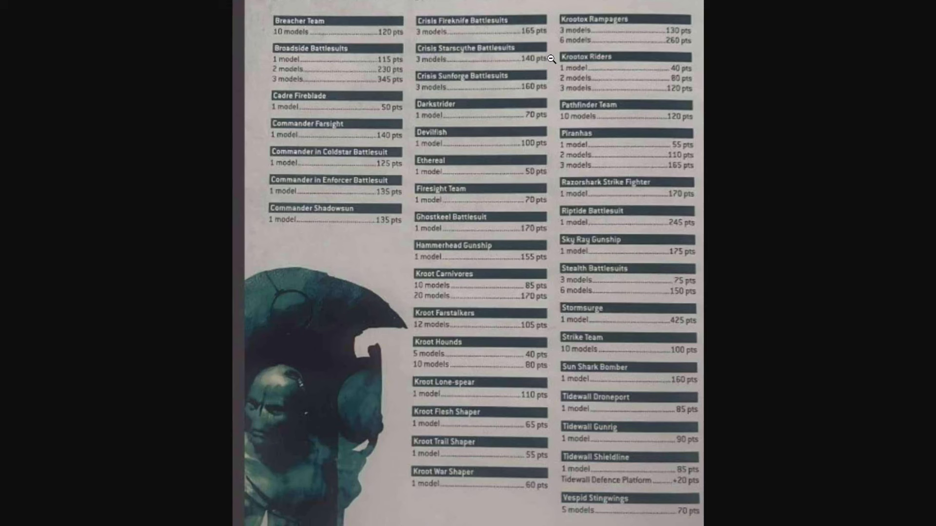
mouse_move(555, 68)
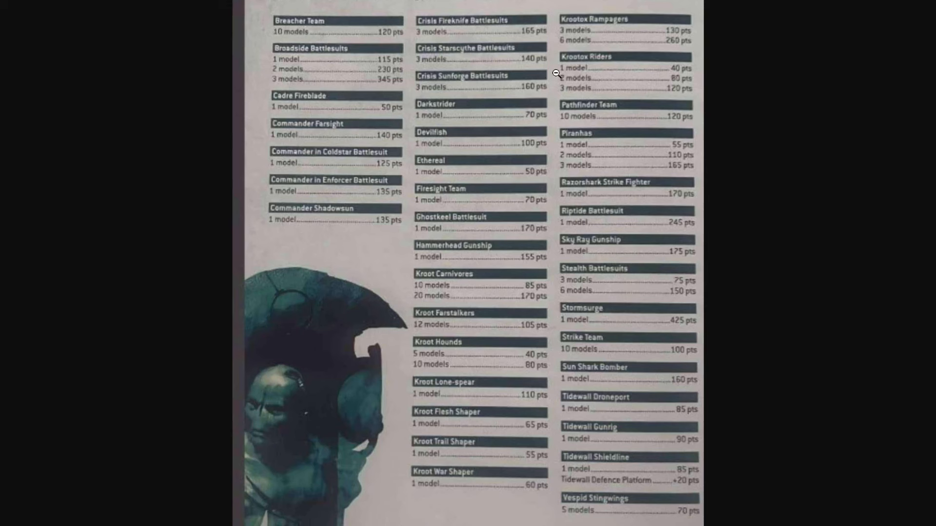
mouse_move(482, 40)
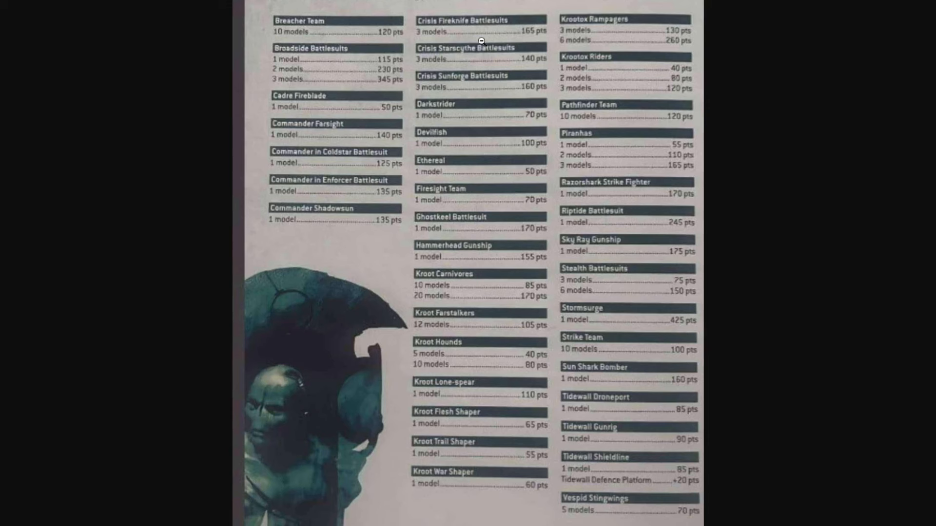
mouse_move(492, 96)
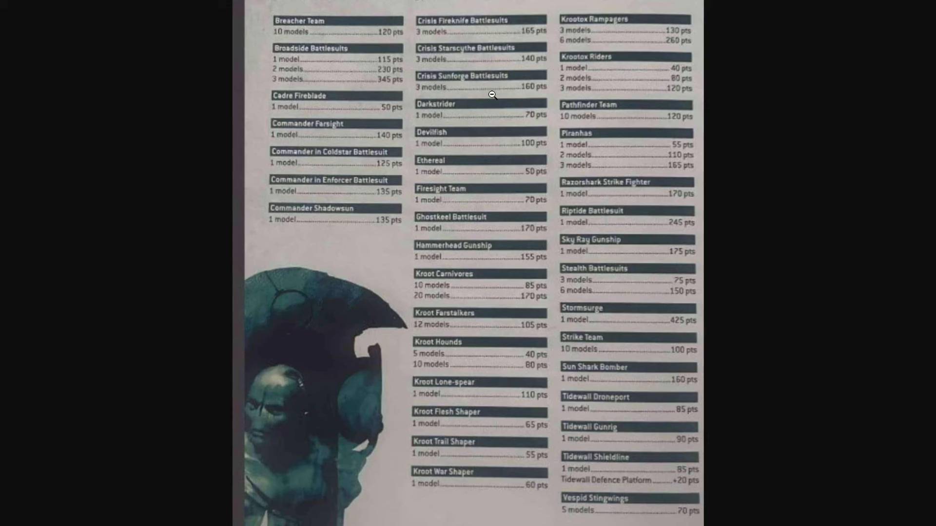
mouse_move(321, 184)
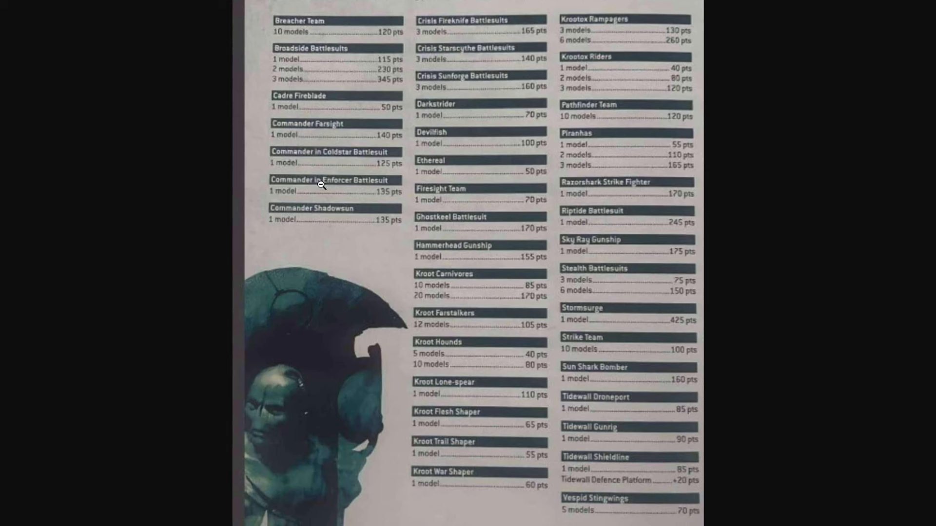
mouse_move(468, 100)
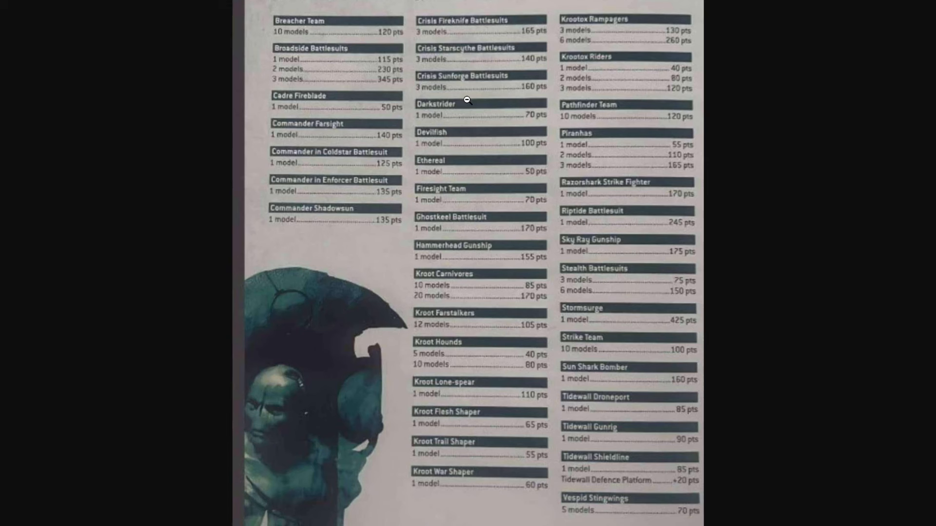
mouse_move(375, 184)
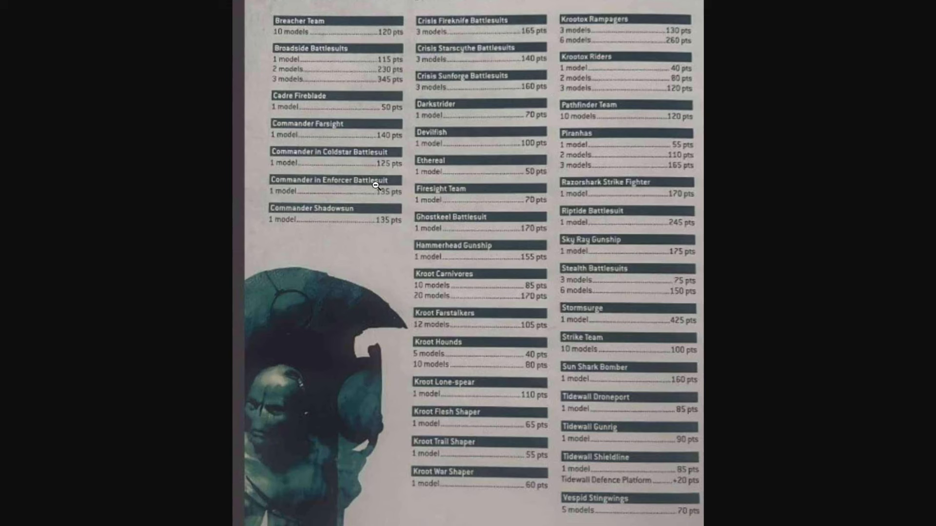
mouse_move(520, 90)
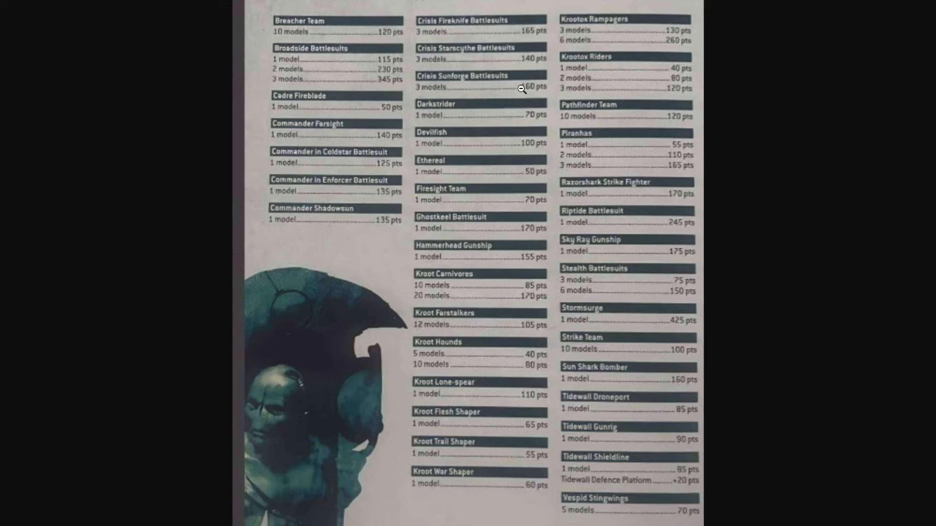
mouse_move(492, 159)
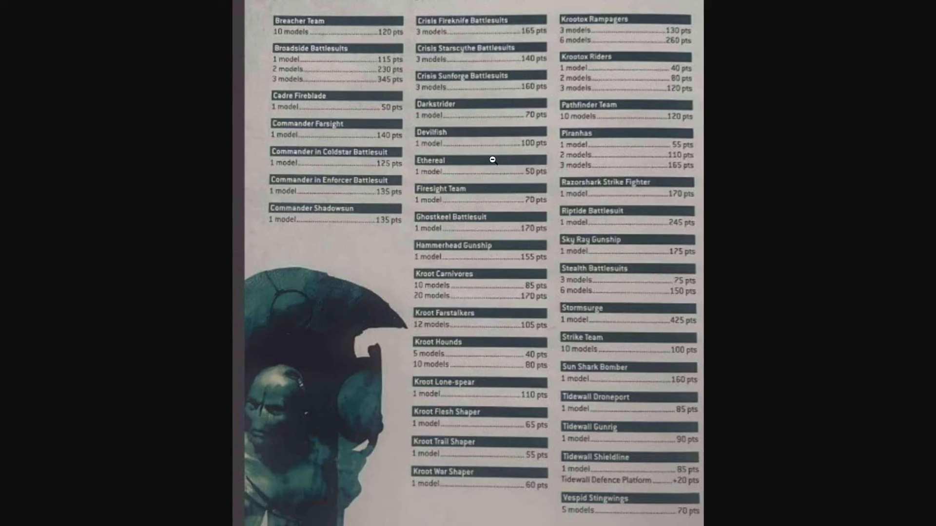
mouse_move(557, 184)
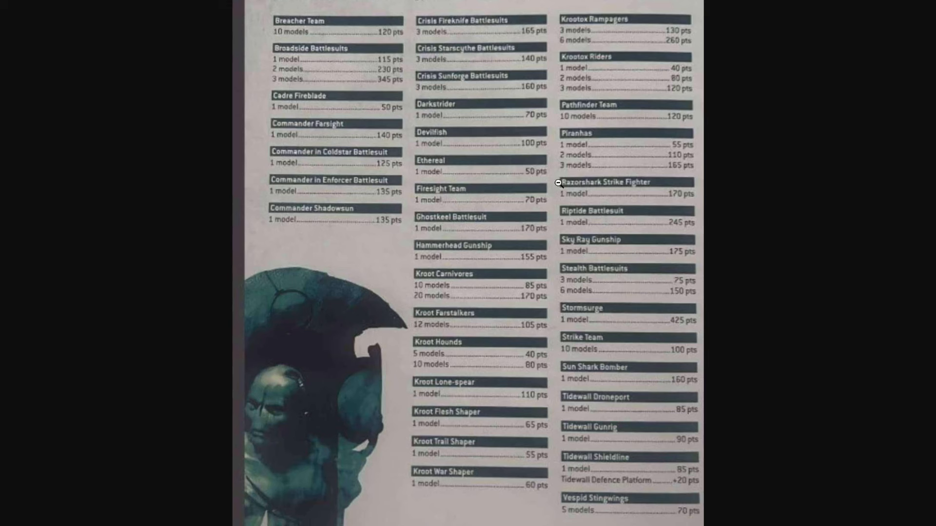
mouse_move(548, 223)
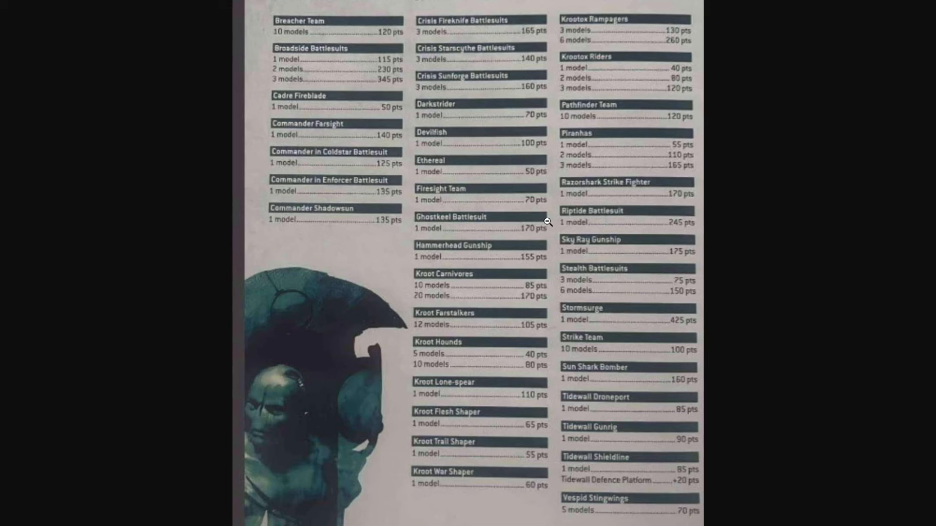
mouse_move(553, 209)
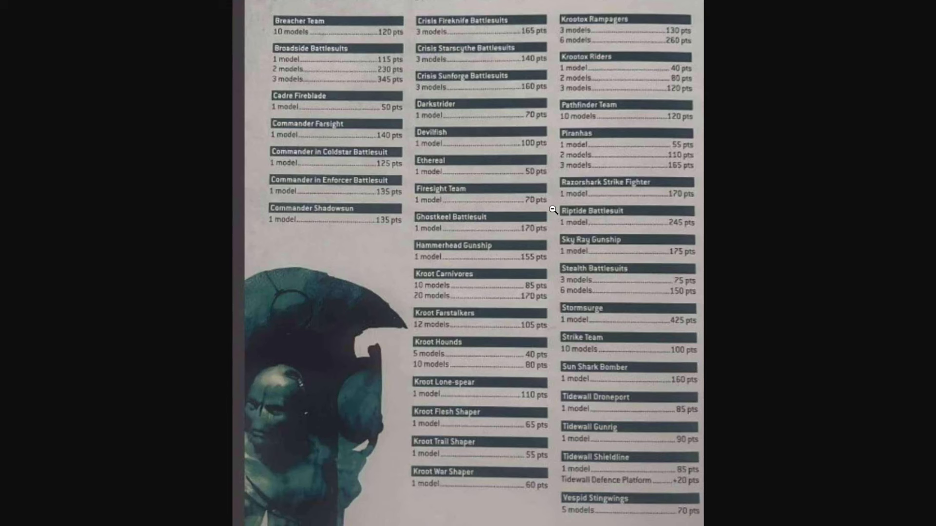
mouse_move(552, 235)
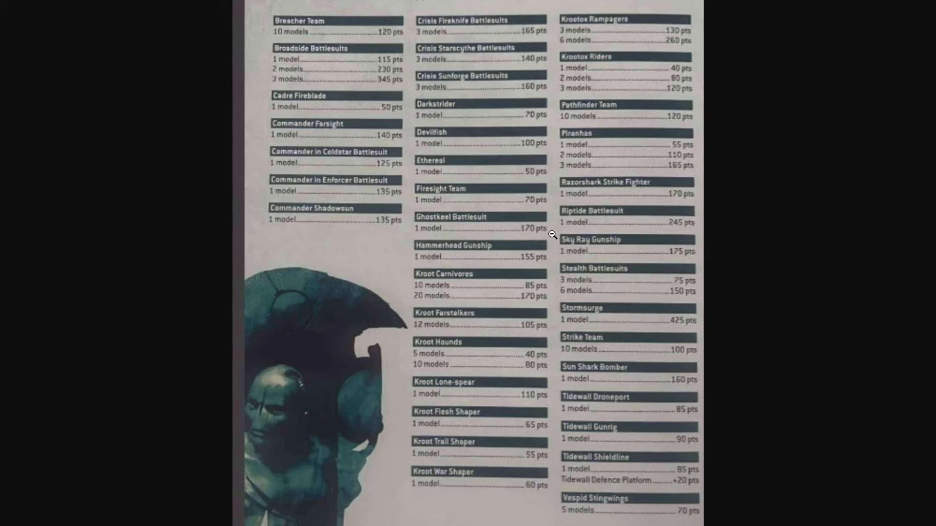
mouse_move(550, 235)
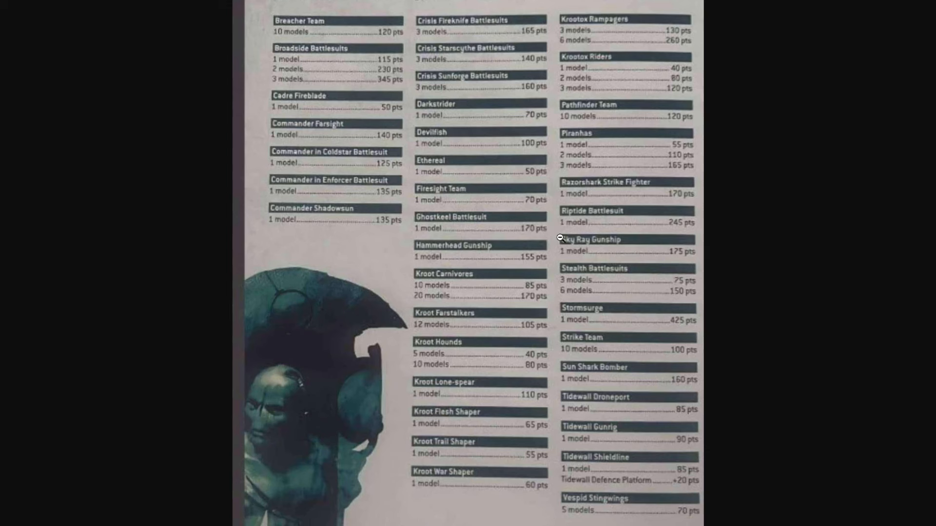
mouse_move(560, 237)
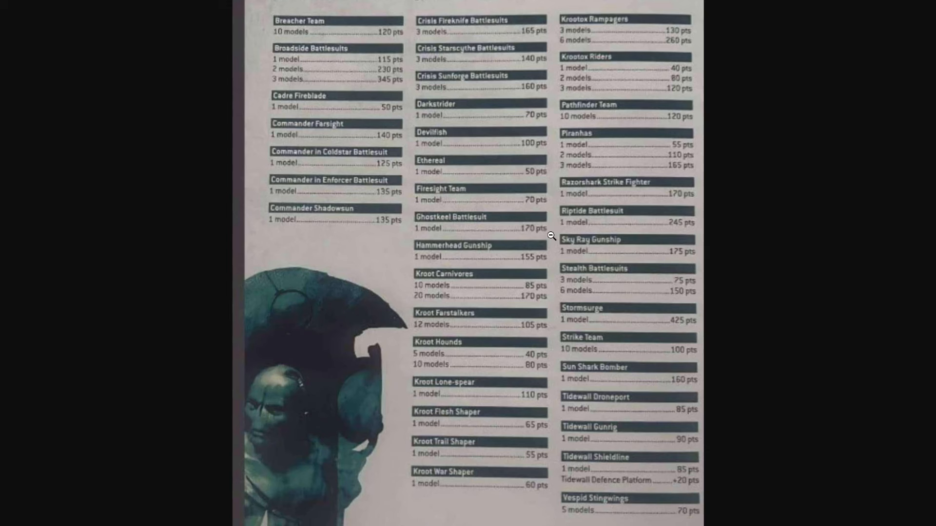
mouse_move(547, 233)
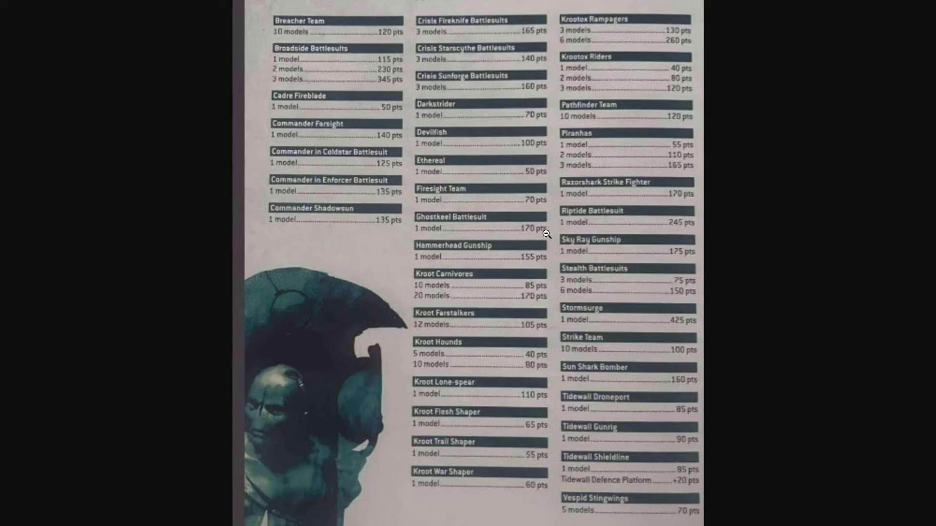
mouse_move(547, 257)
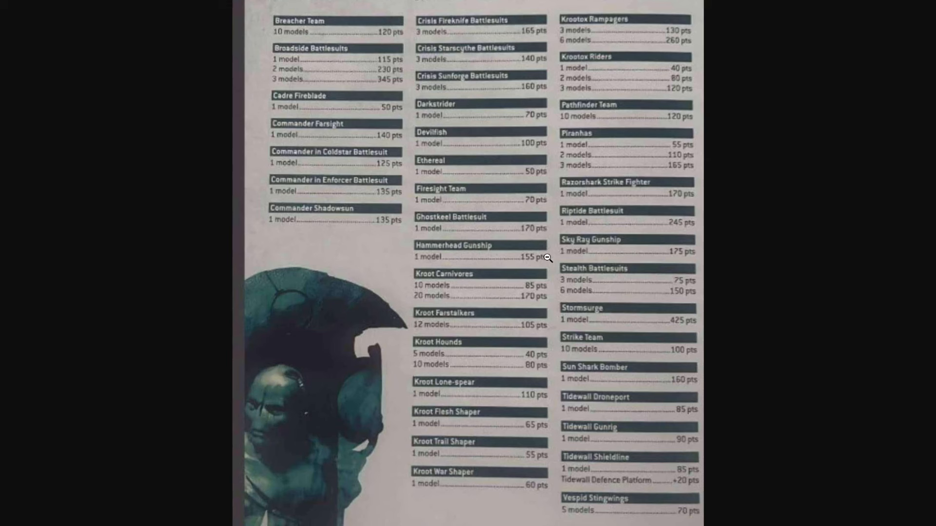
mouse_move(558, 297)
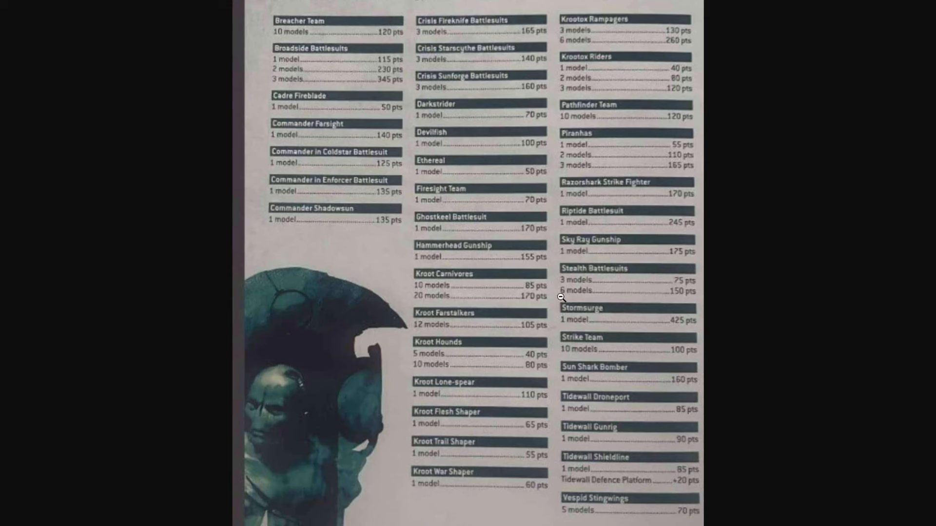
mouse_move(563, 339)
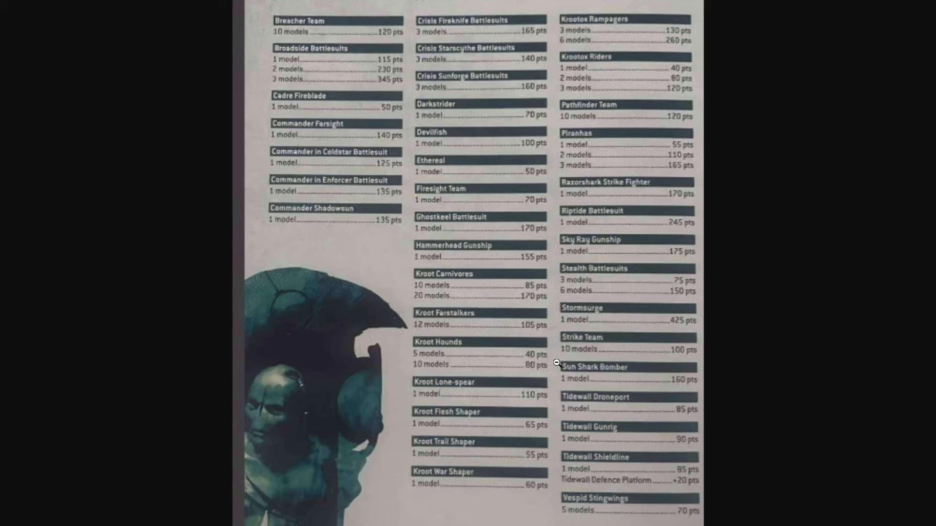
mouse_move(556, 407)
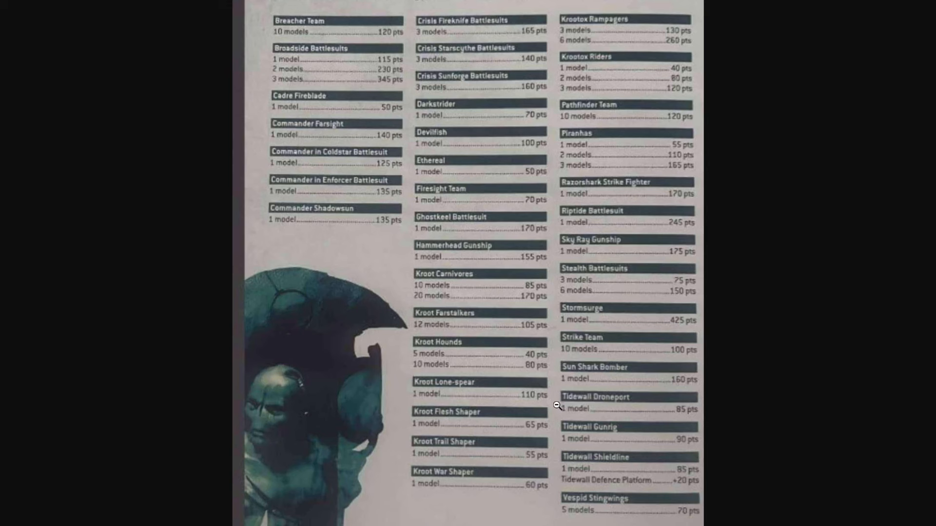
mouse_move(556, 456)
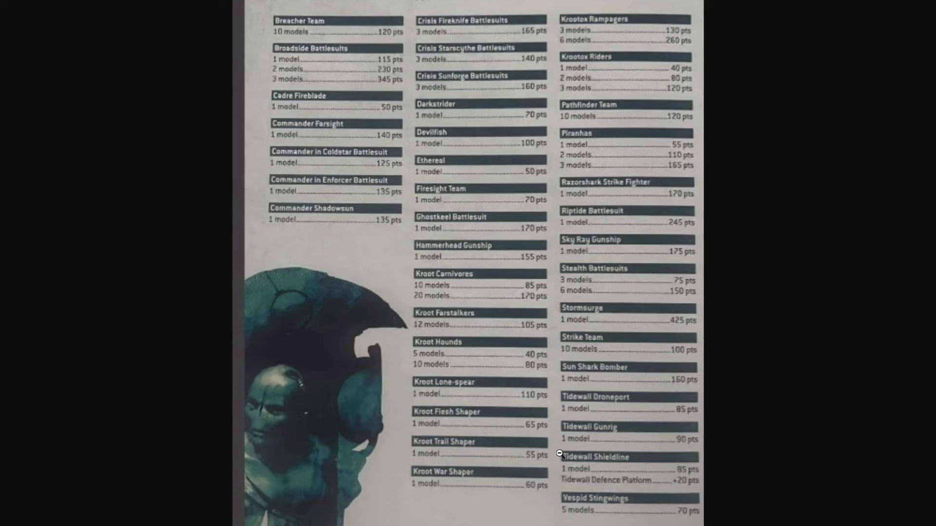
mouse_move(556, 467)
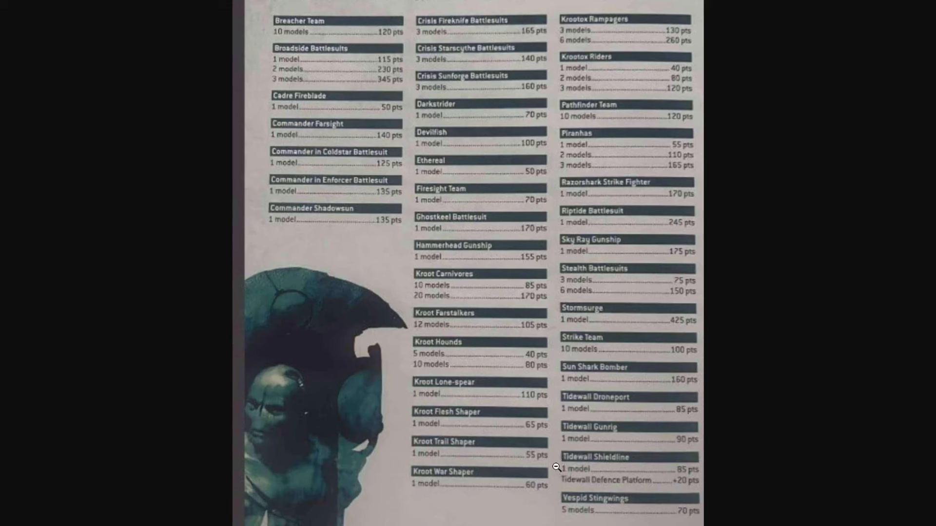
mouse_move(710, 51)
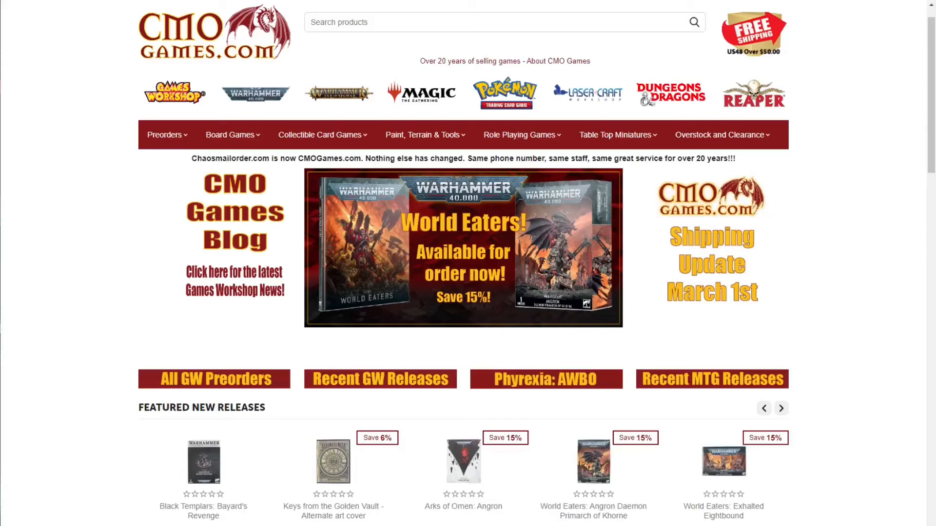
left_click(780, 409)
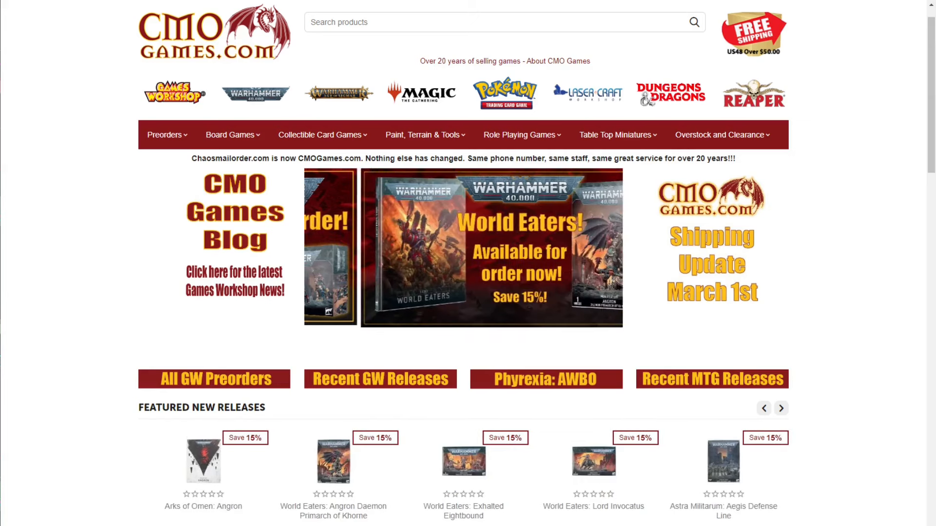
left_click(780, 408)
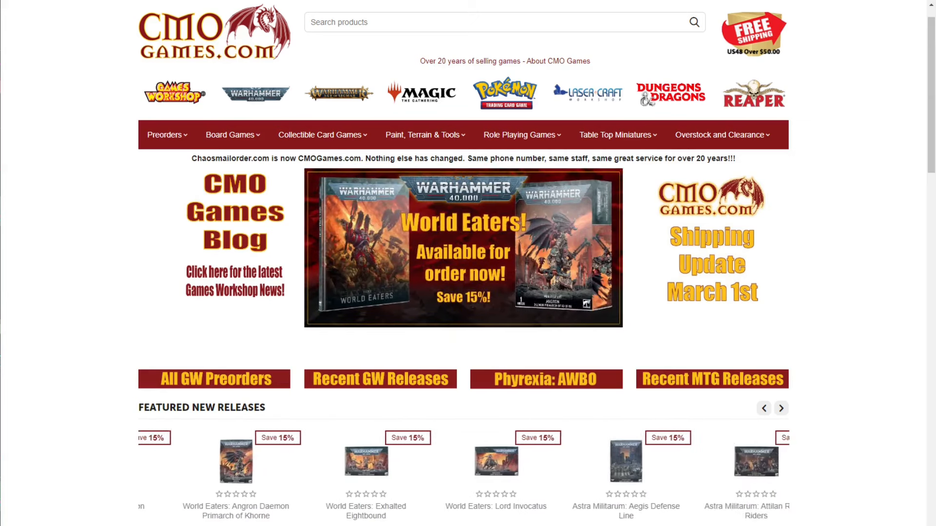